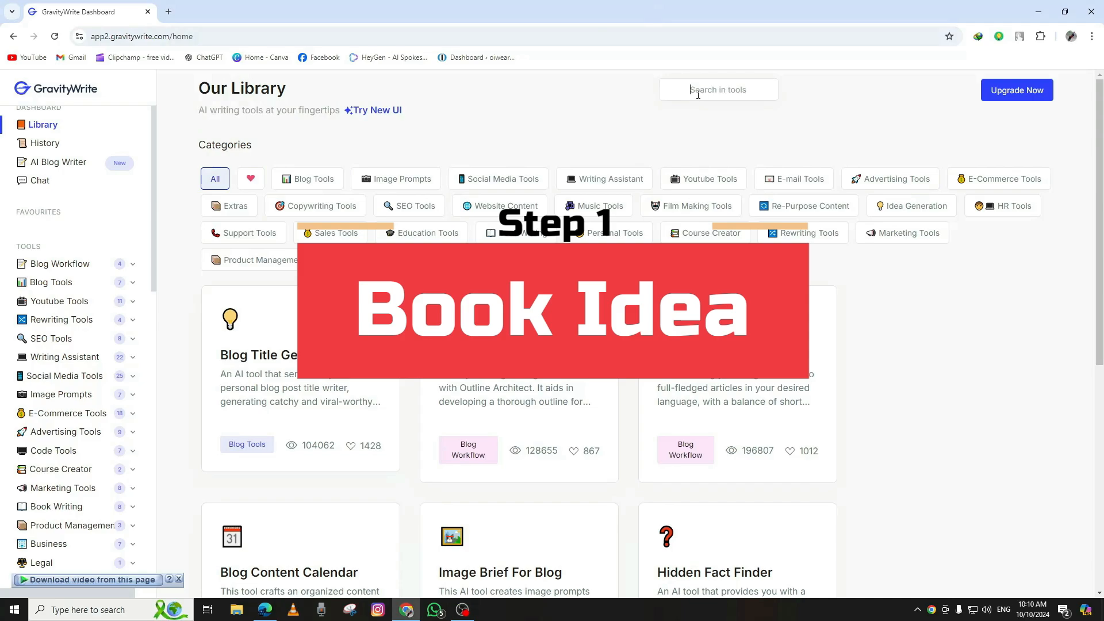
Step: Use Book Idea Generator to create a Non-Fiction book idea on losing belly fat
type("book idea")
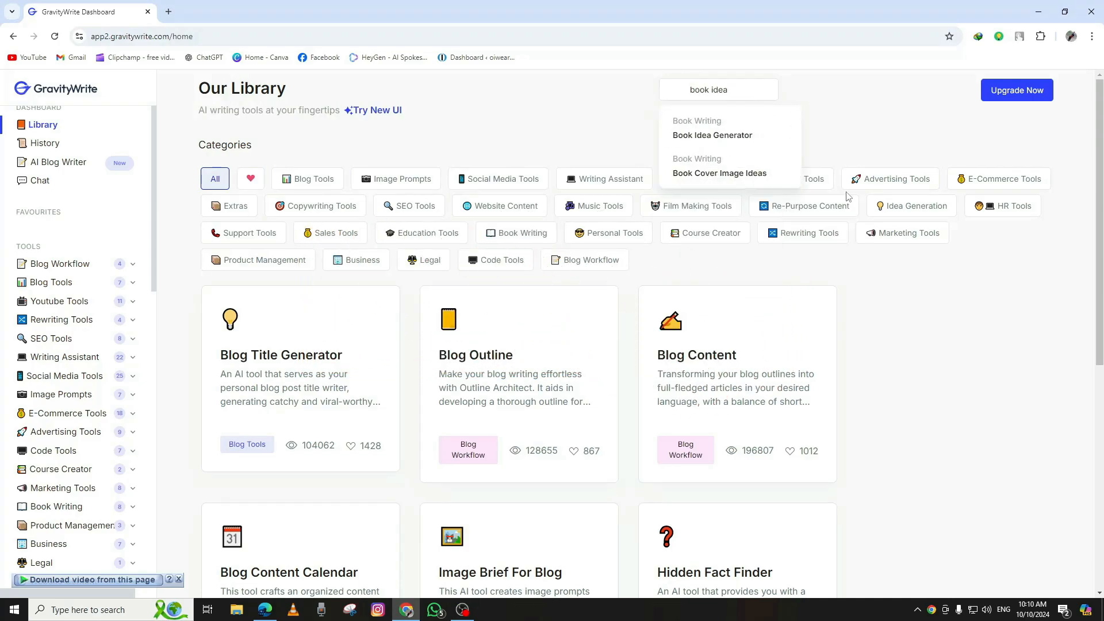
left_click(712, 135)
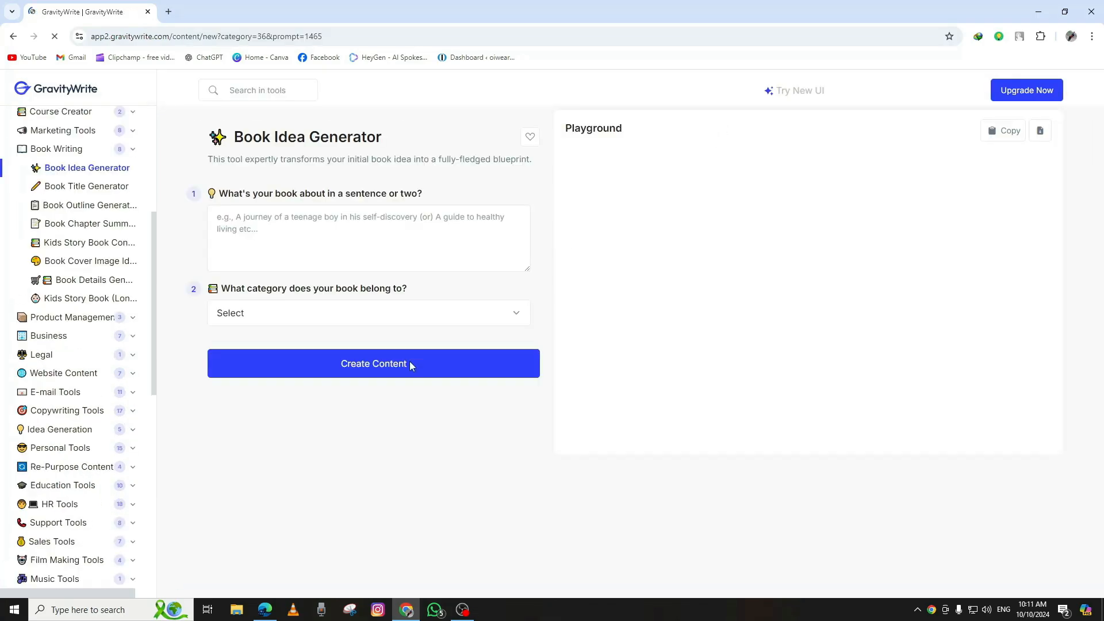
type("Bes")
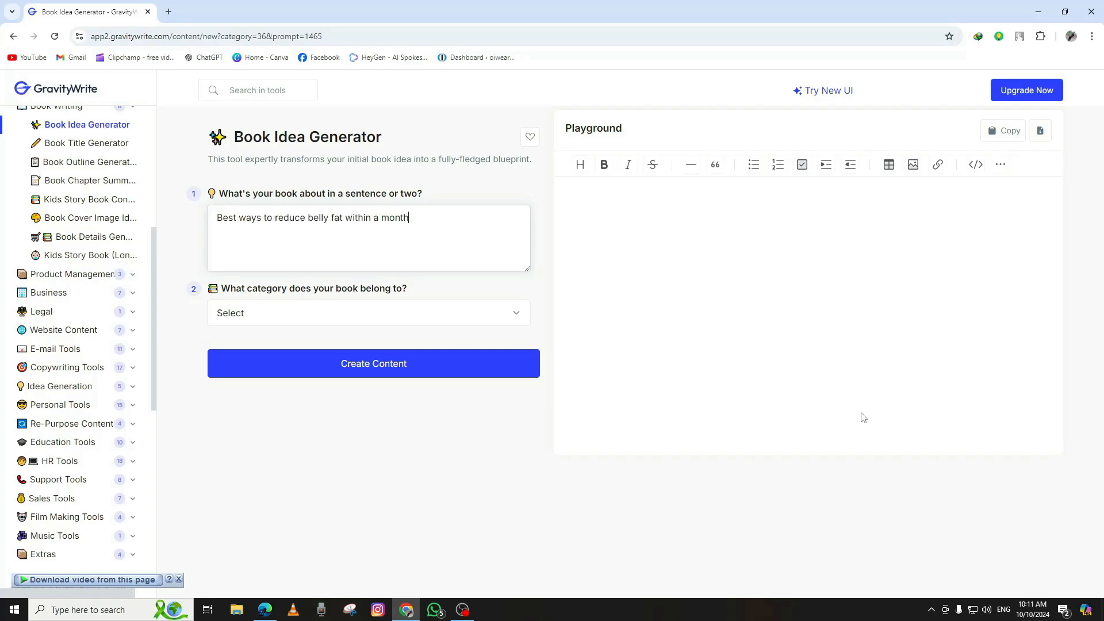
left_click(367, 313)
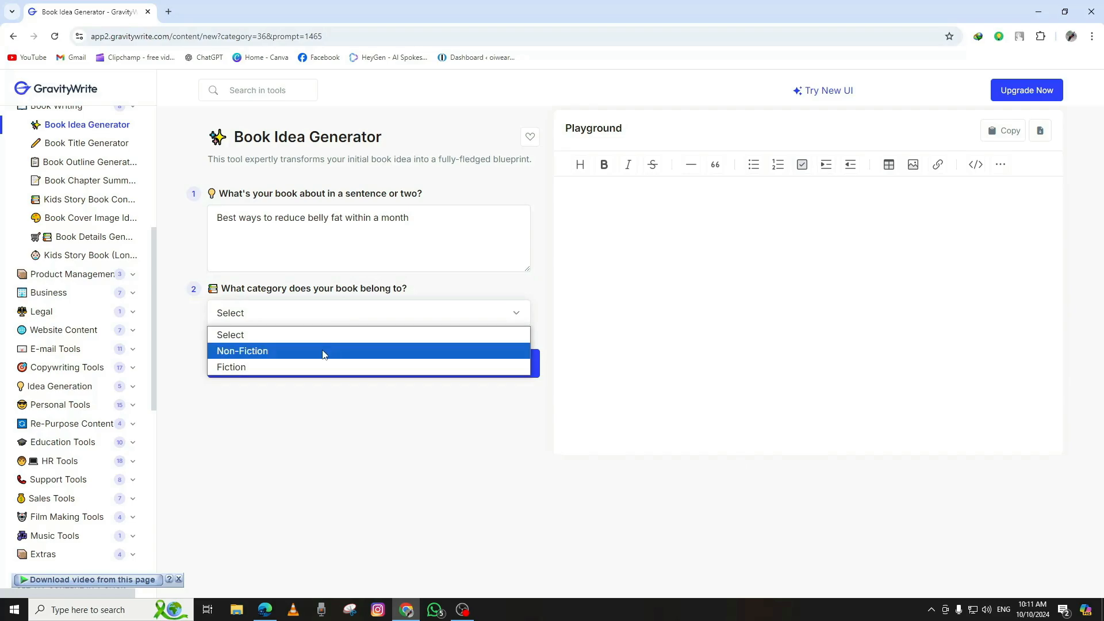
left_click(242, 351)
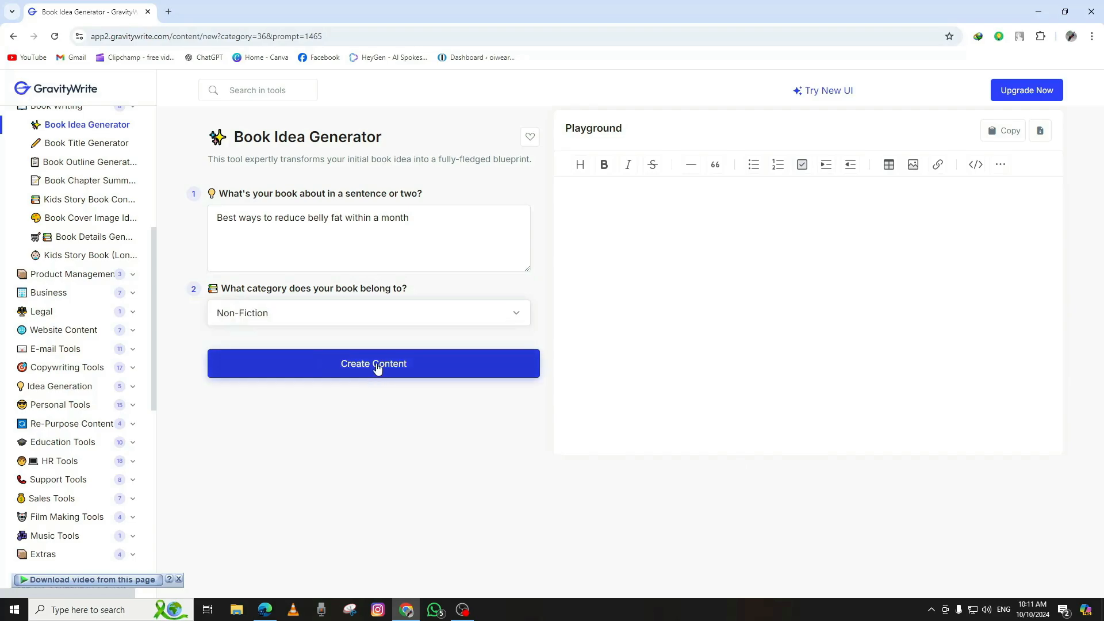
left_click(374, 363)
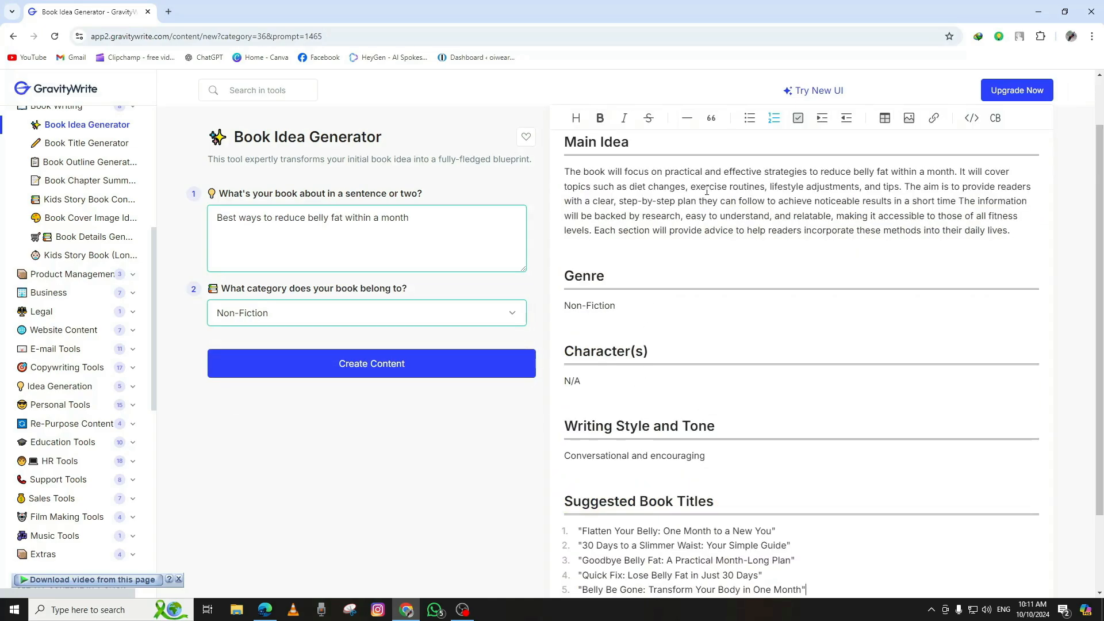
scroll("down", 3)
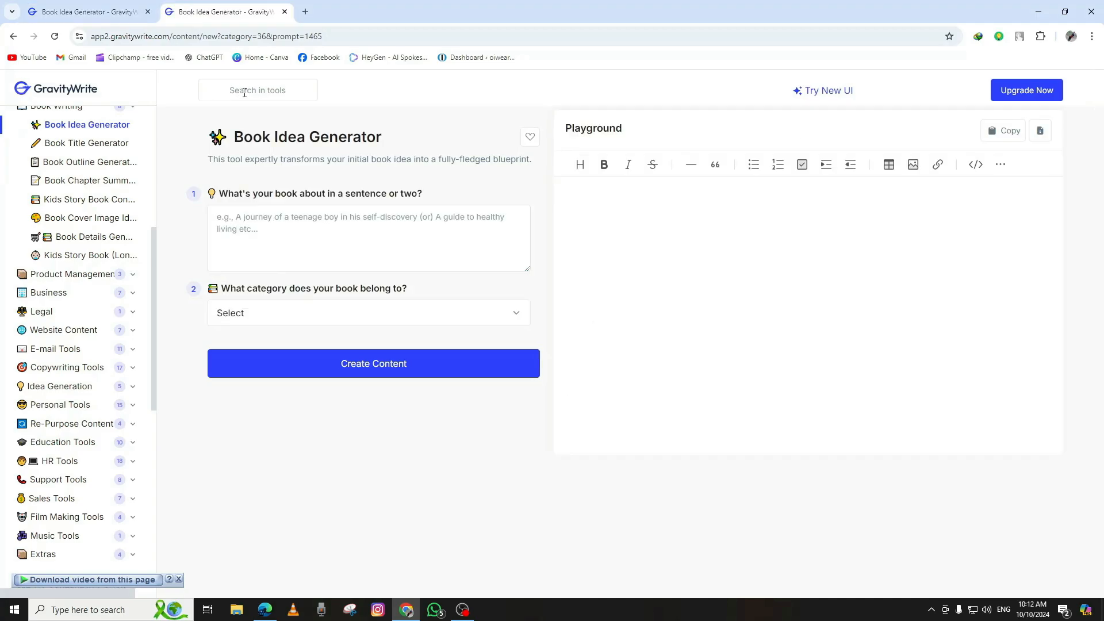
Step: Open Book Cover Image Ideas and enter 'Tom Cruise' as the author
type("book cover")
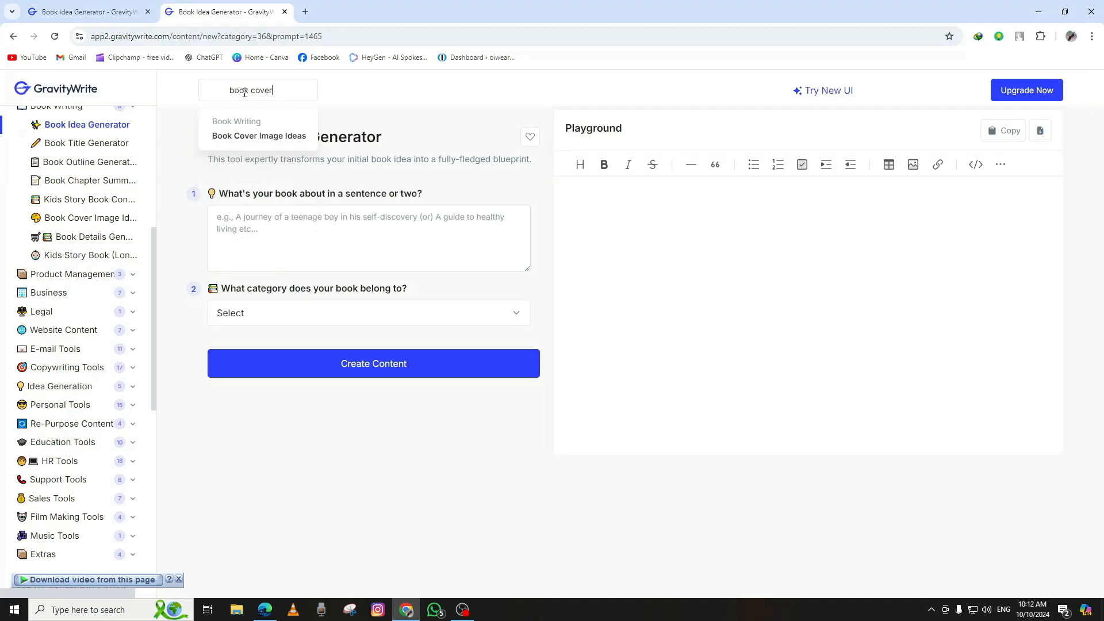
left_click(258, 135)
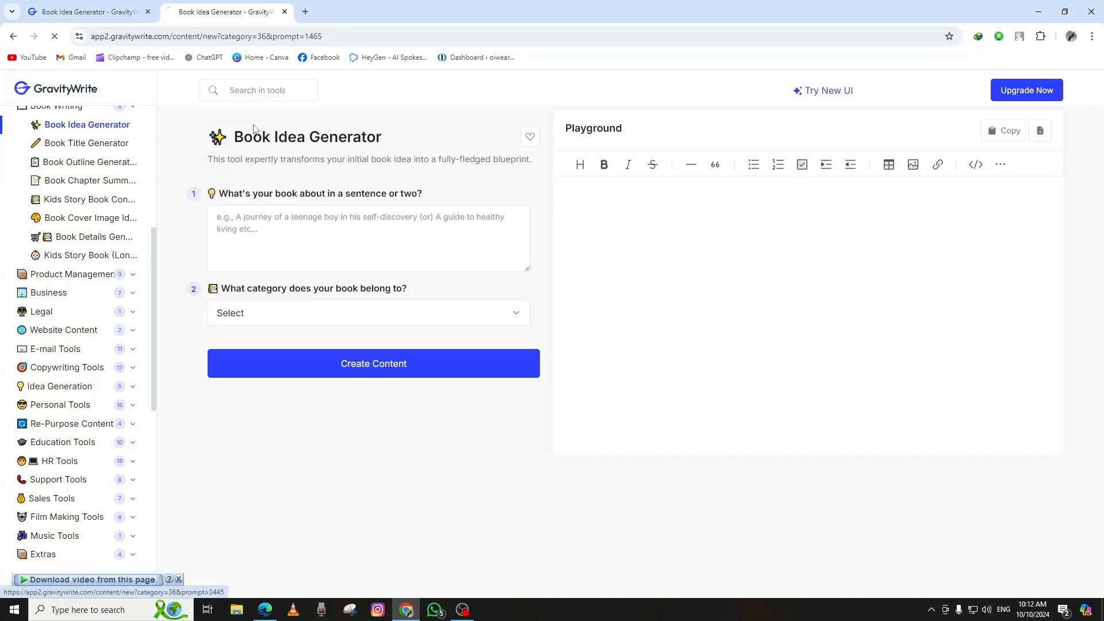
left_click(91, 218)
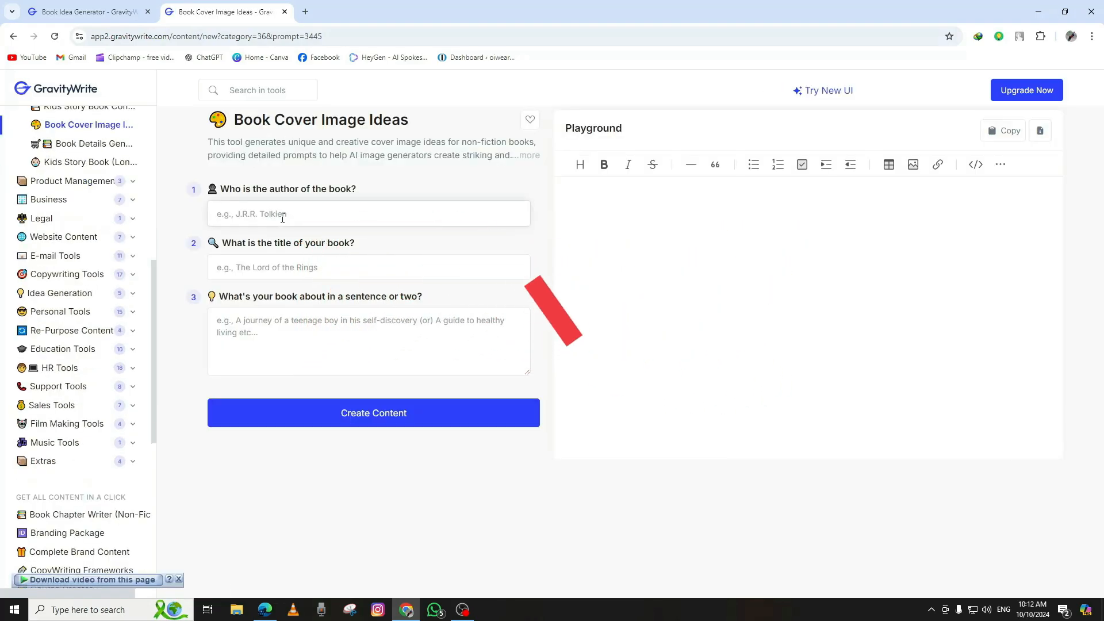
type("Tom C")
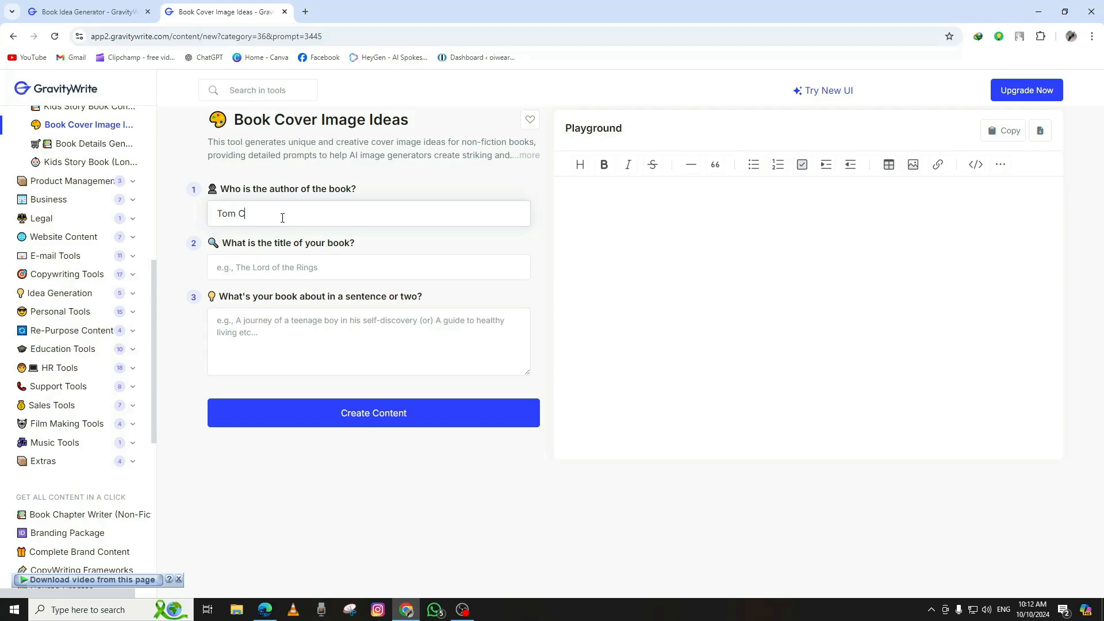
type("ruise")
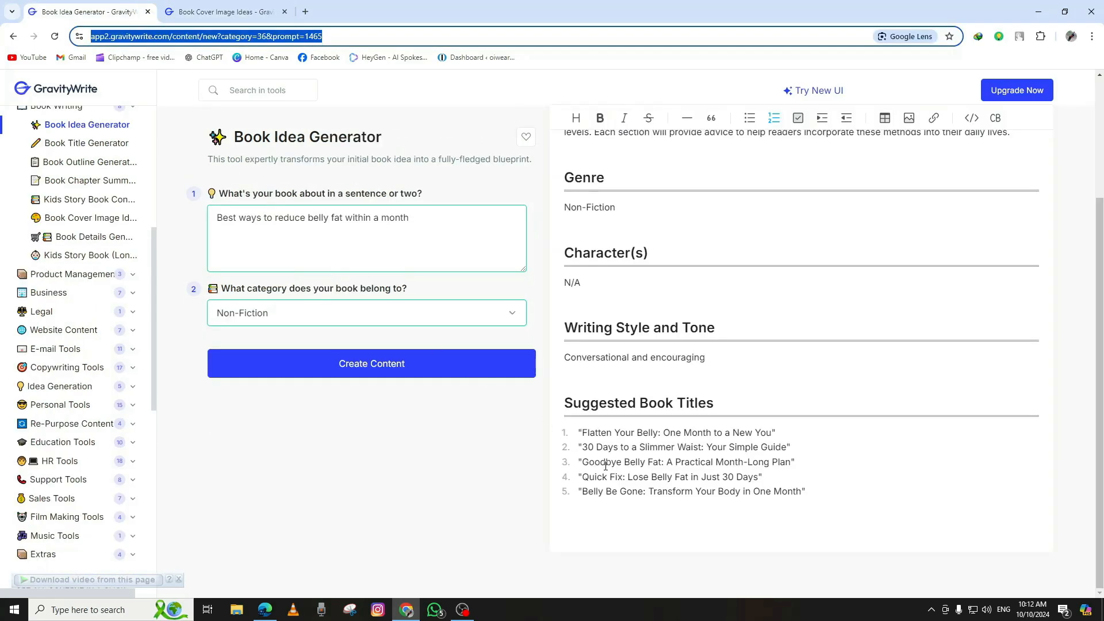
Step: Add the title '30 Days to a Slimmer Waist' and main idea, then generate cover prompts
left_click_drag(582, 446, 646, 446)
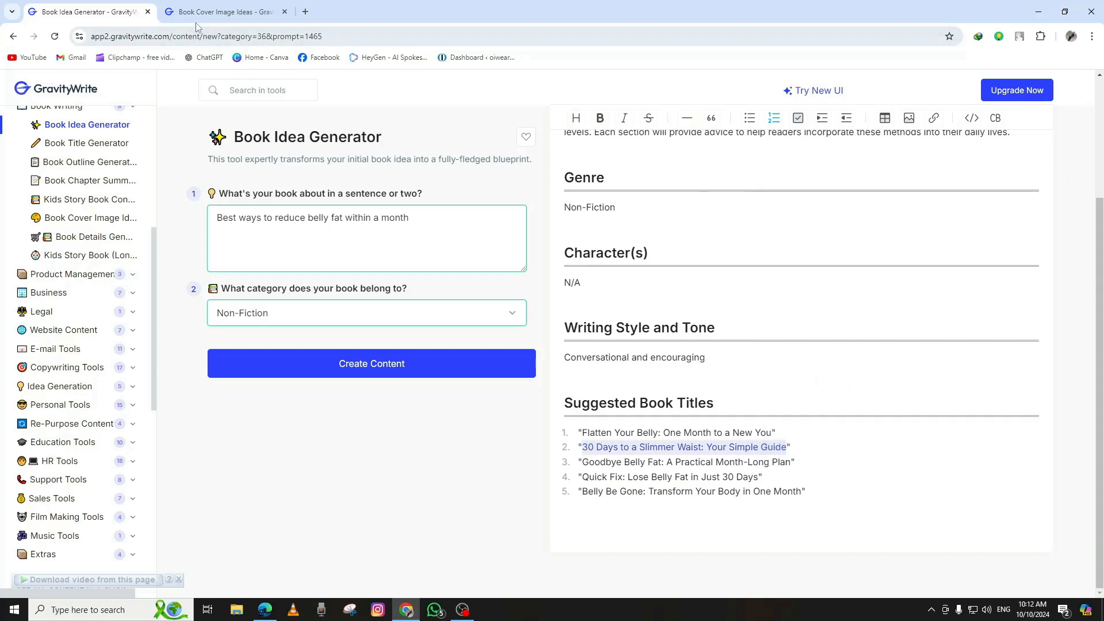
left_click(226, 13)
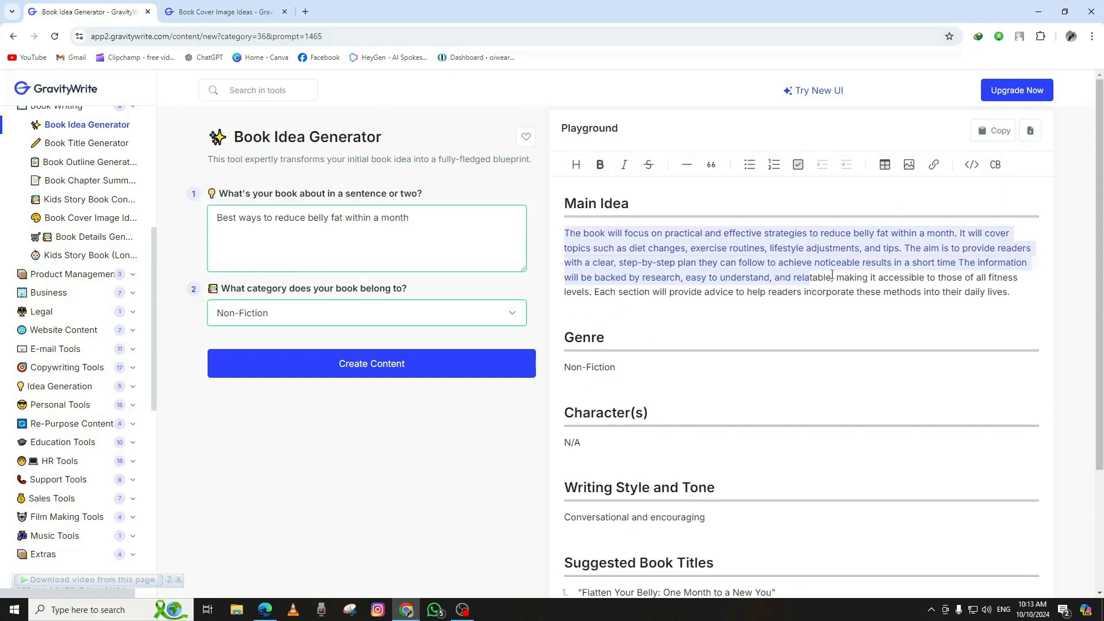
right_click(831, 275)
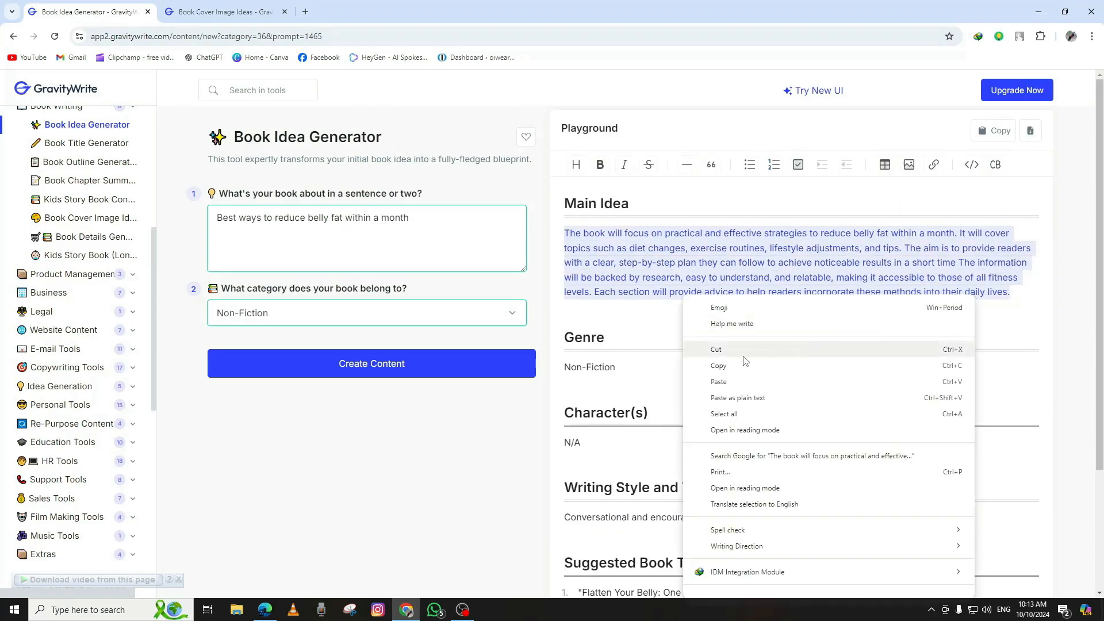
left_click(222, 12)
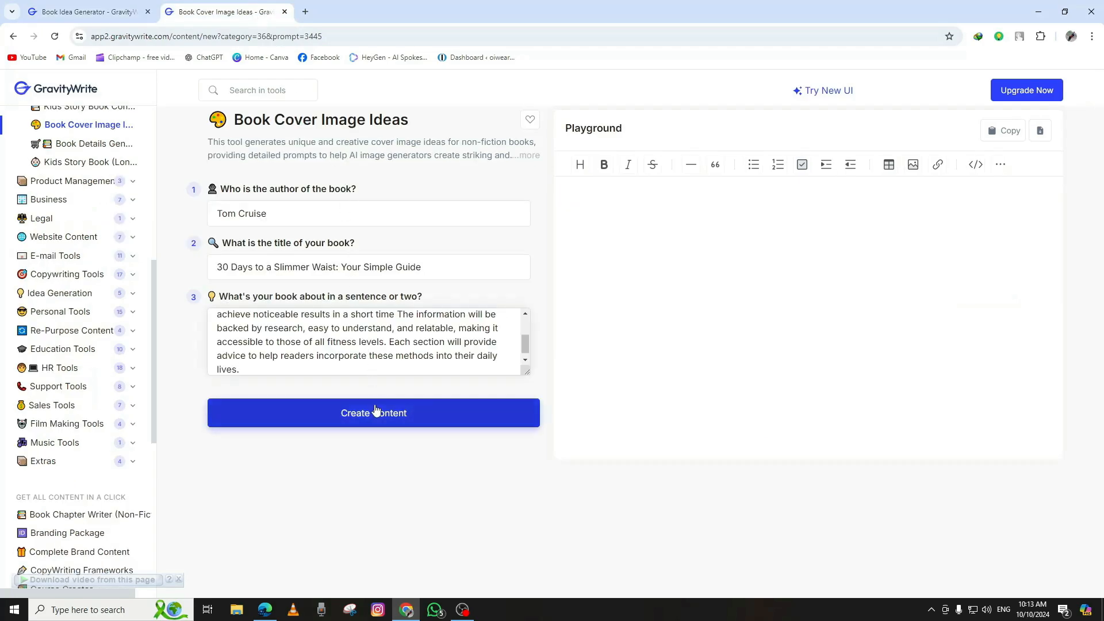
left_click(373, 413)
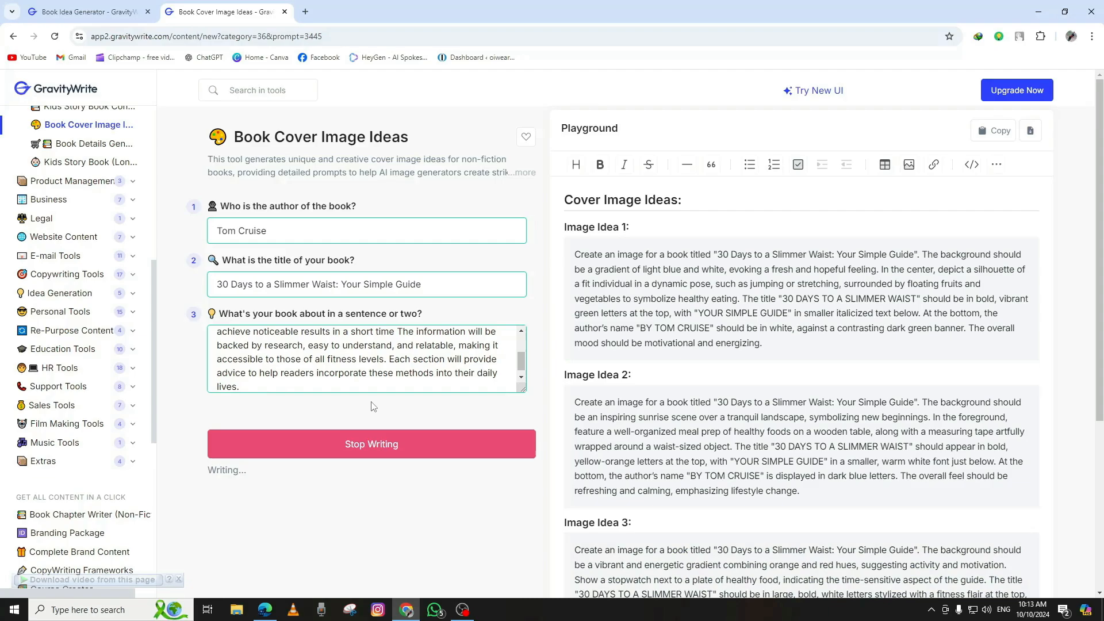
scroll("down", 3)
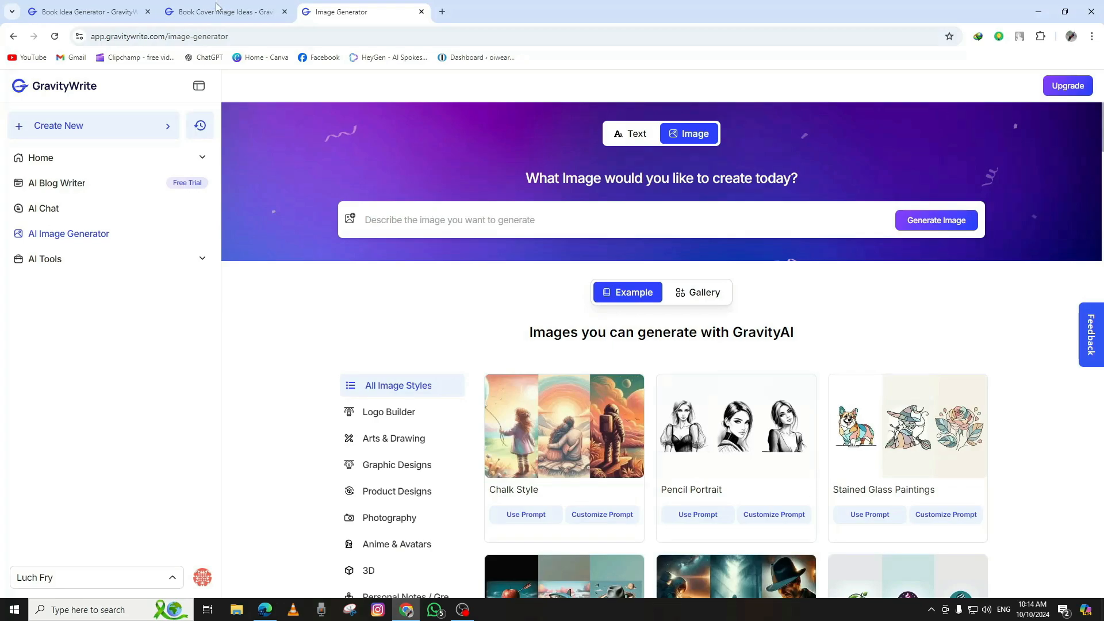
Step: Copy Image Idea 2 into AI Image Generator with Portrait 9:16, Text Based Images, Model B
left_click(222, 12)
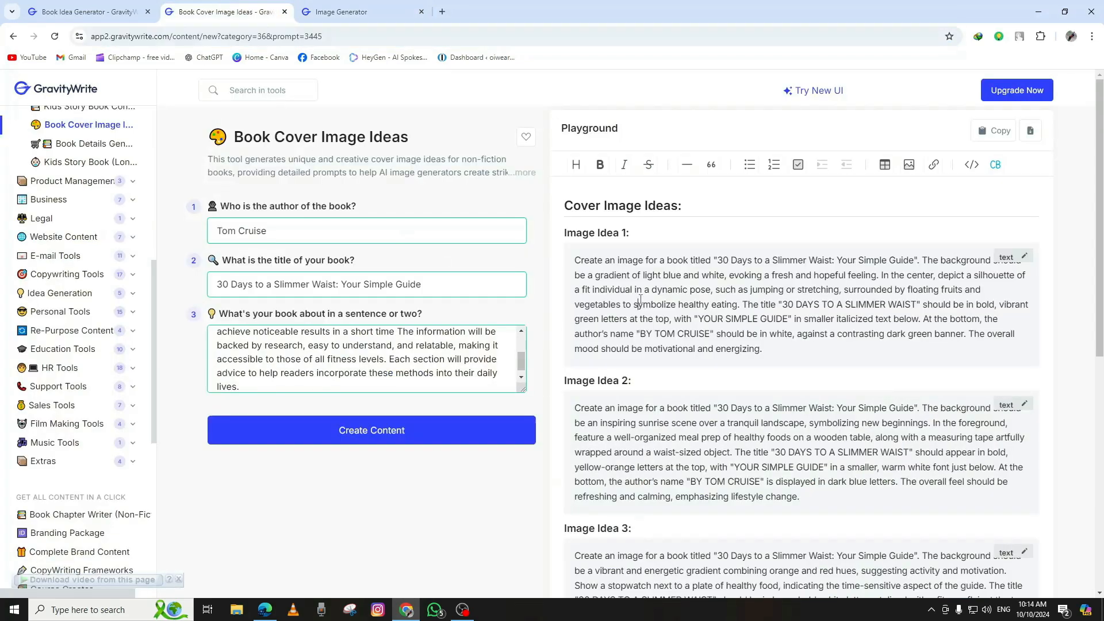
left_click_drag(574, 407, 803, 496)
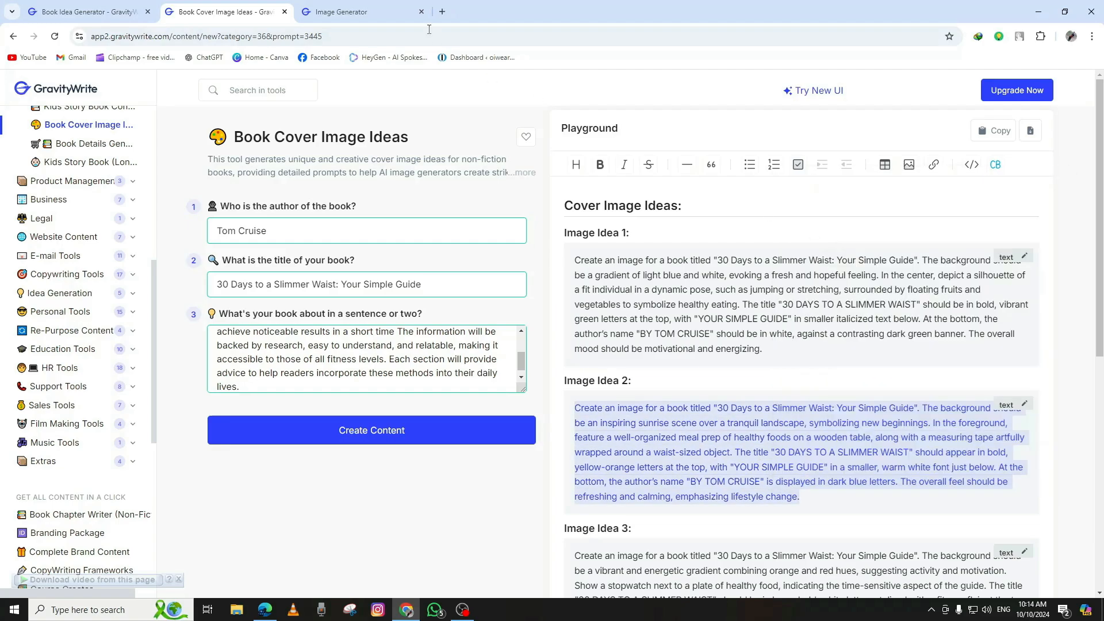
left_click(363, 12)
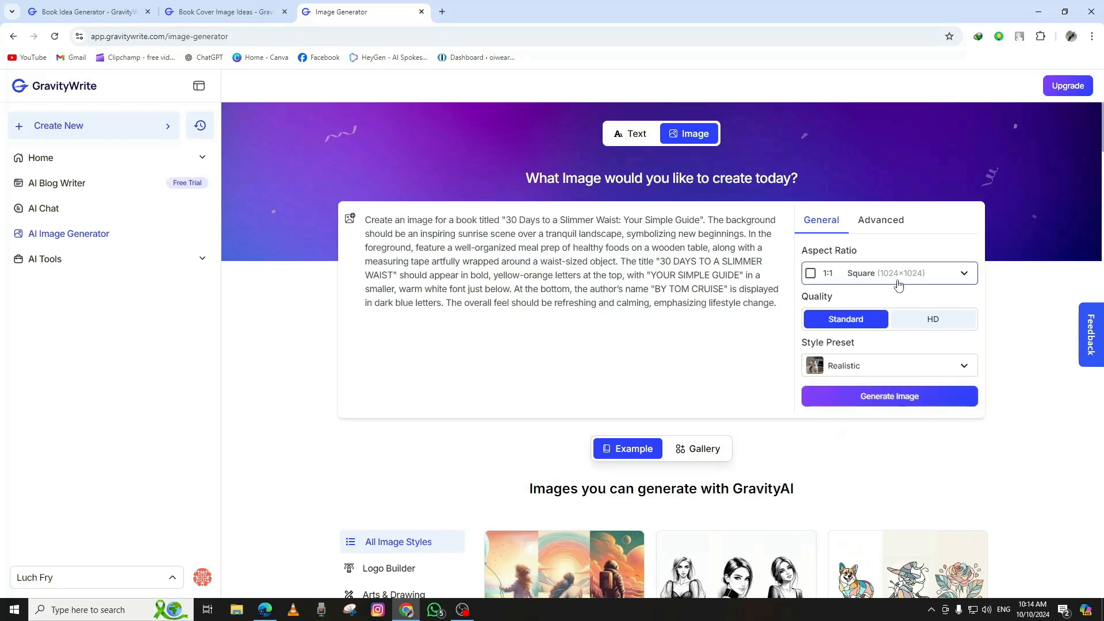
left_click(888, 273)
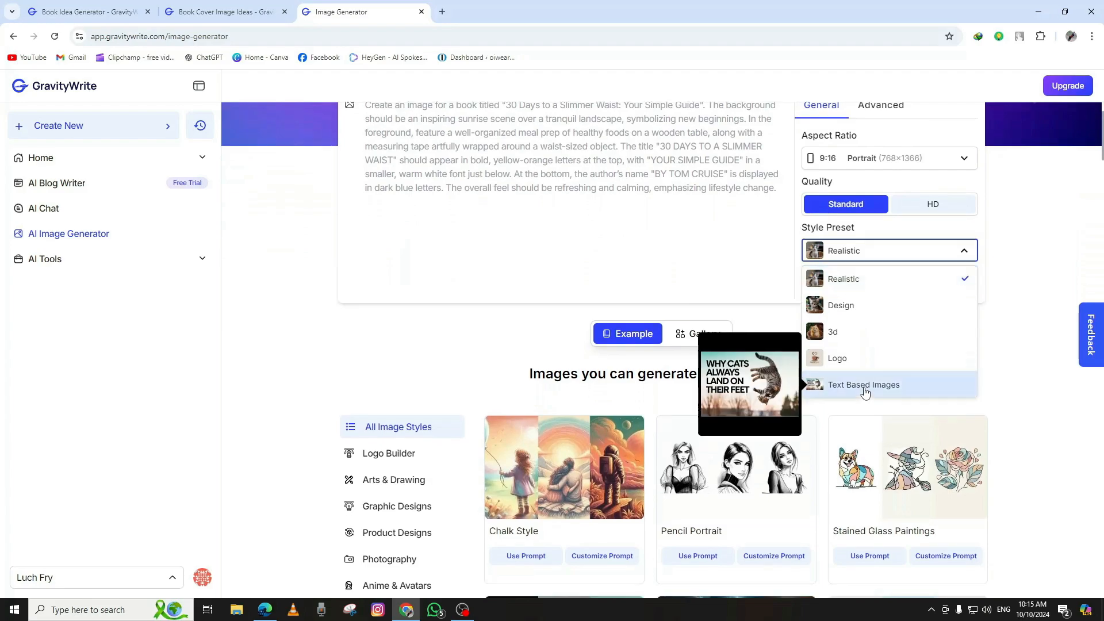
left_click(863, 385)
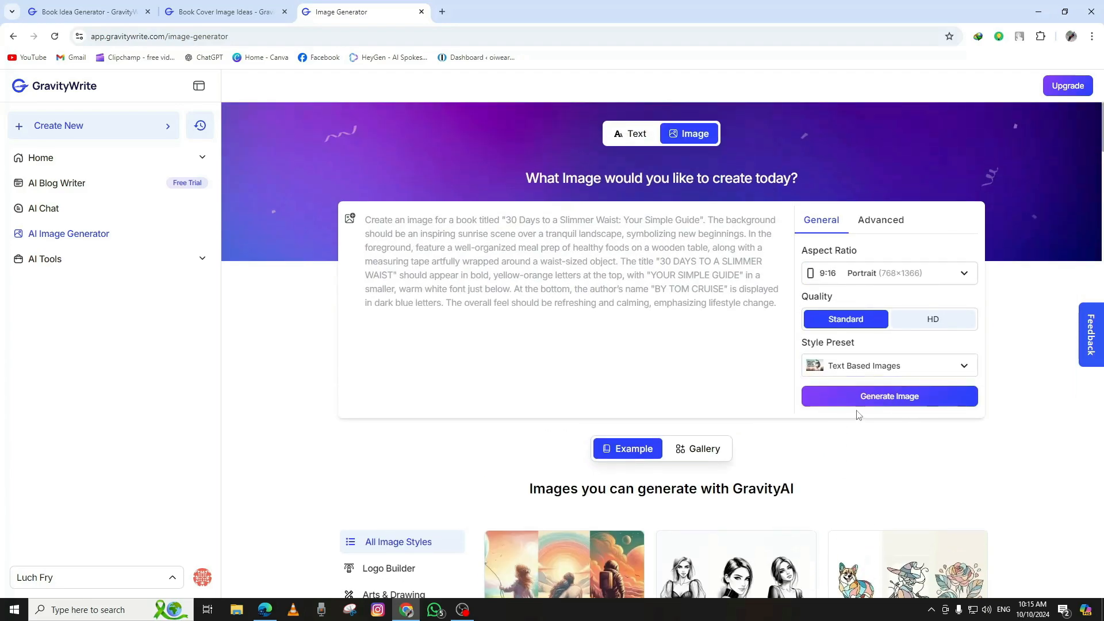
left_click(889, 273)
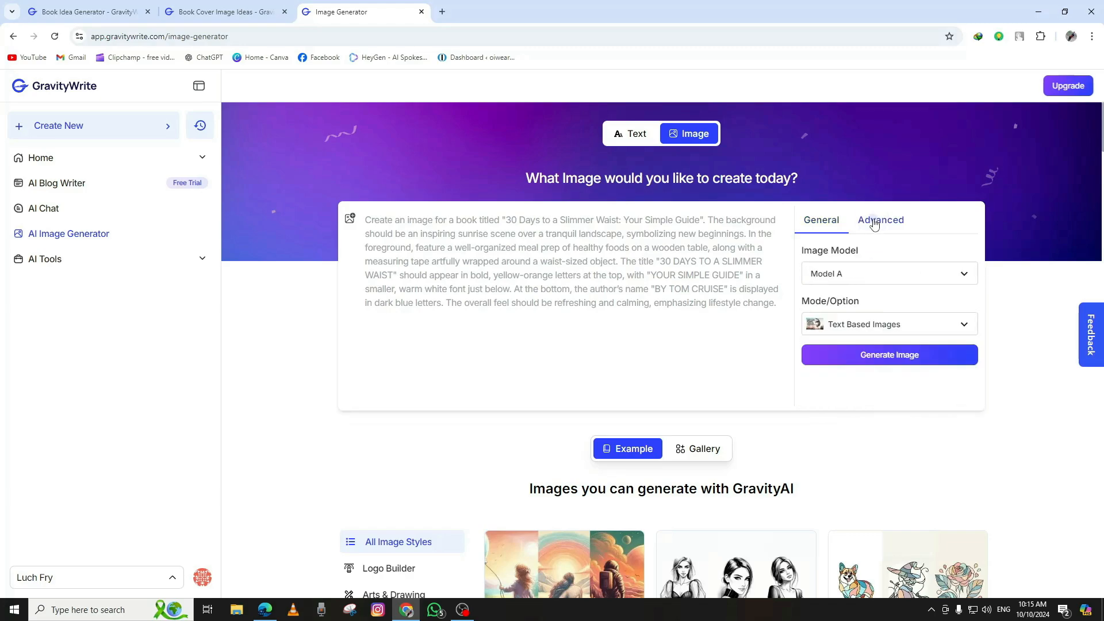
left_click(888, 273)
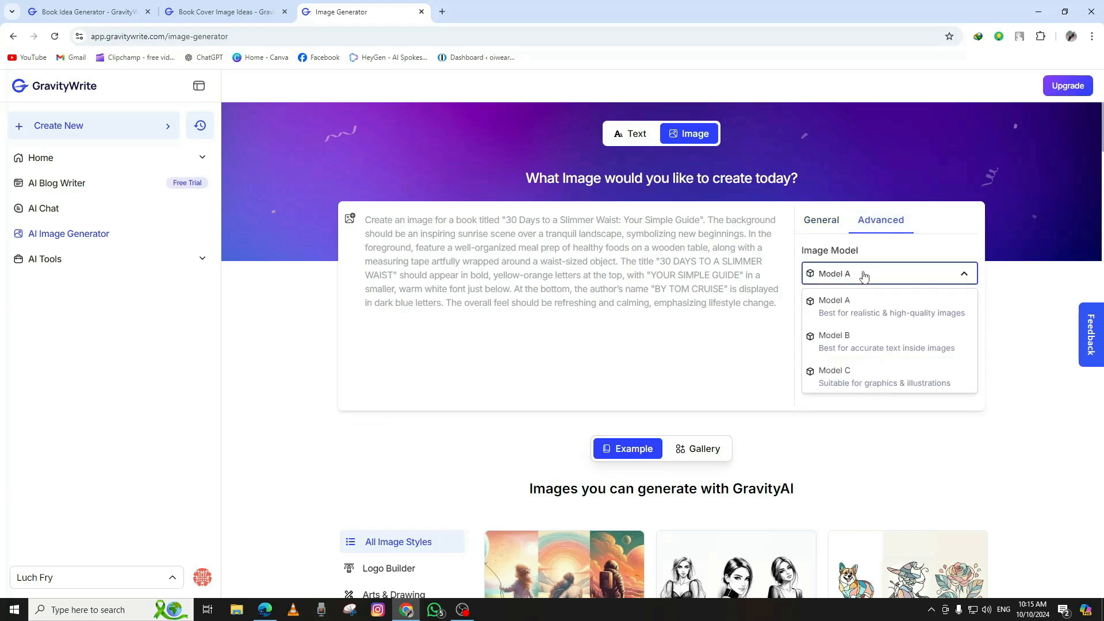
left_click(833, 341)
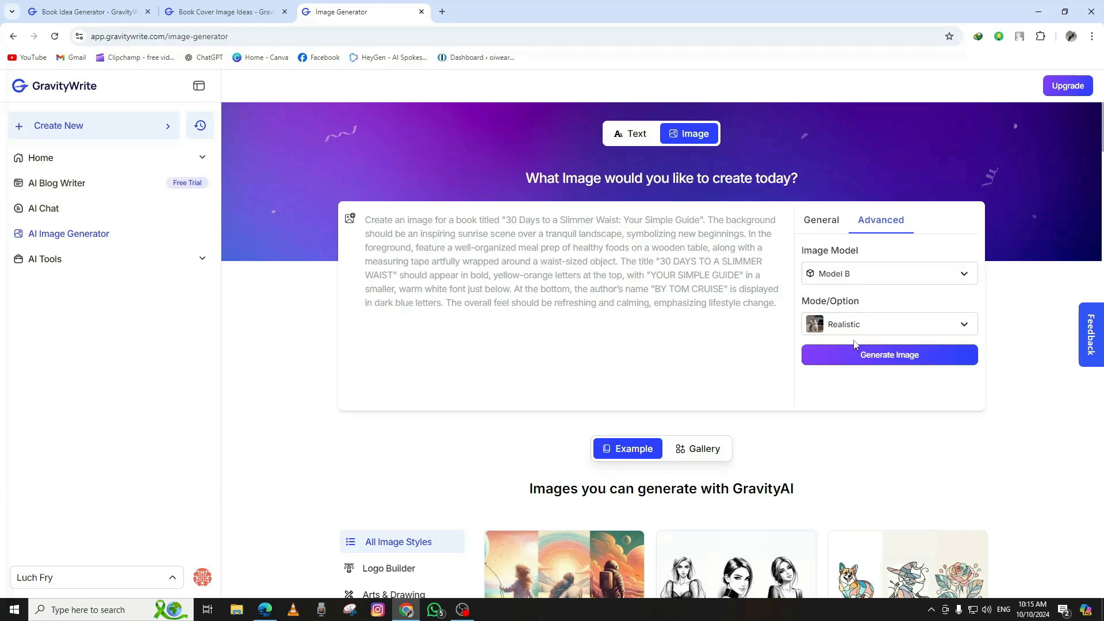
Step: Generate the book cover image and download it
left_click(888, 354)
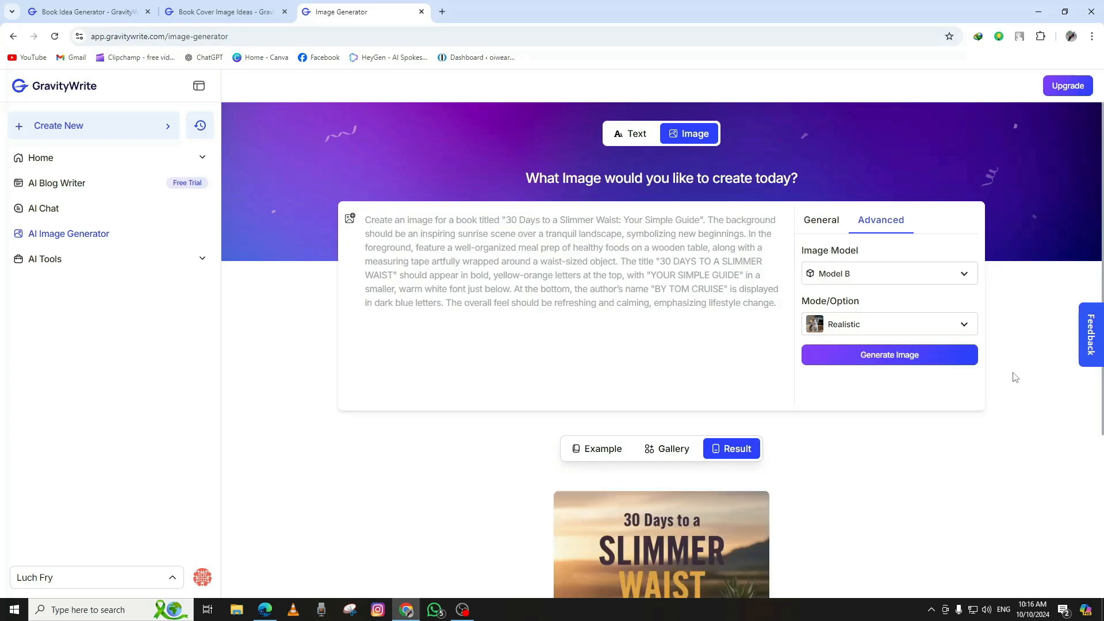
scroll("down", 3)
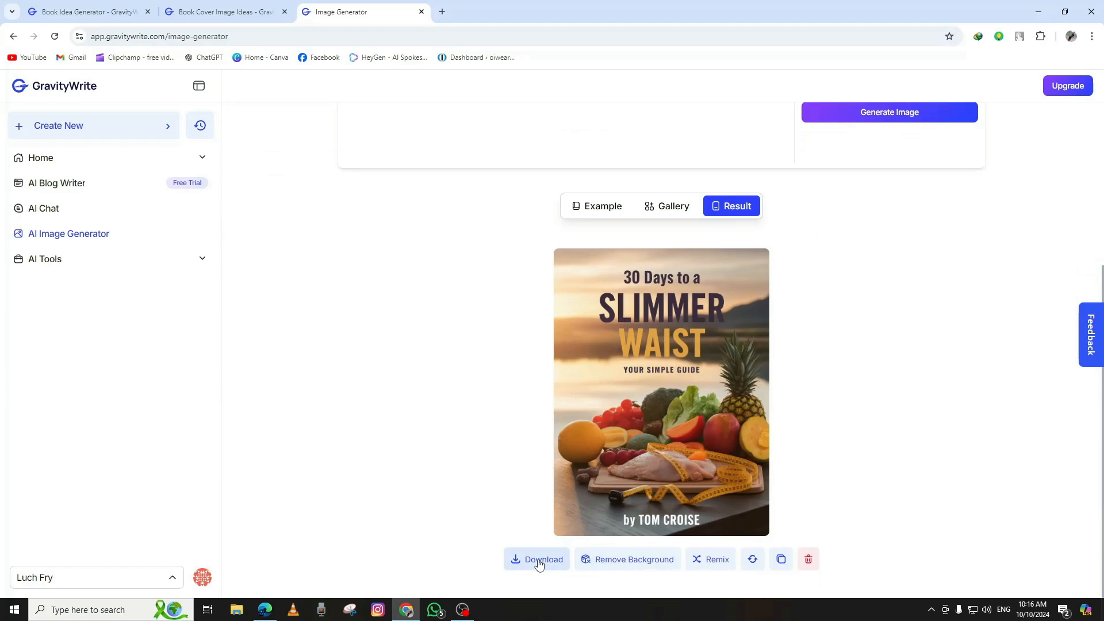
left_click(537, 559)
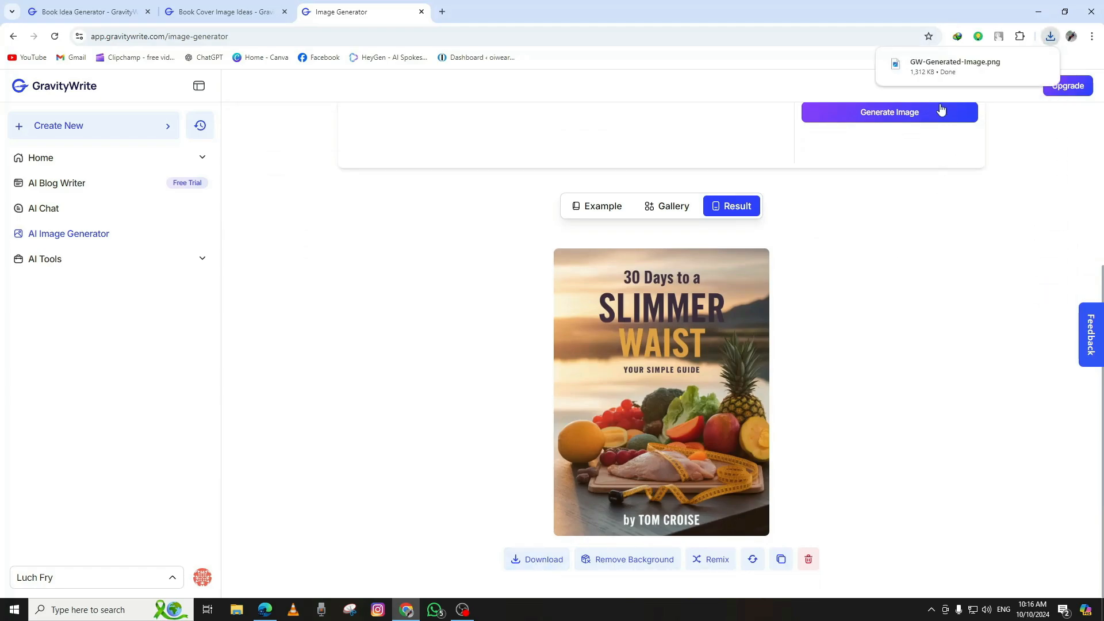
left_click(954, 62)
type("book out")
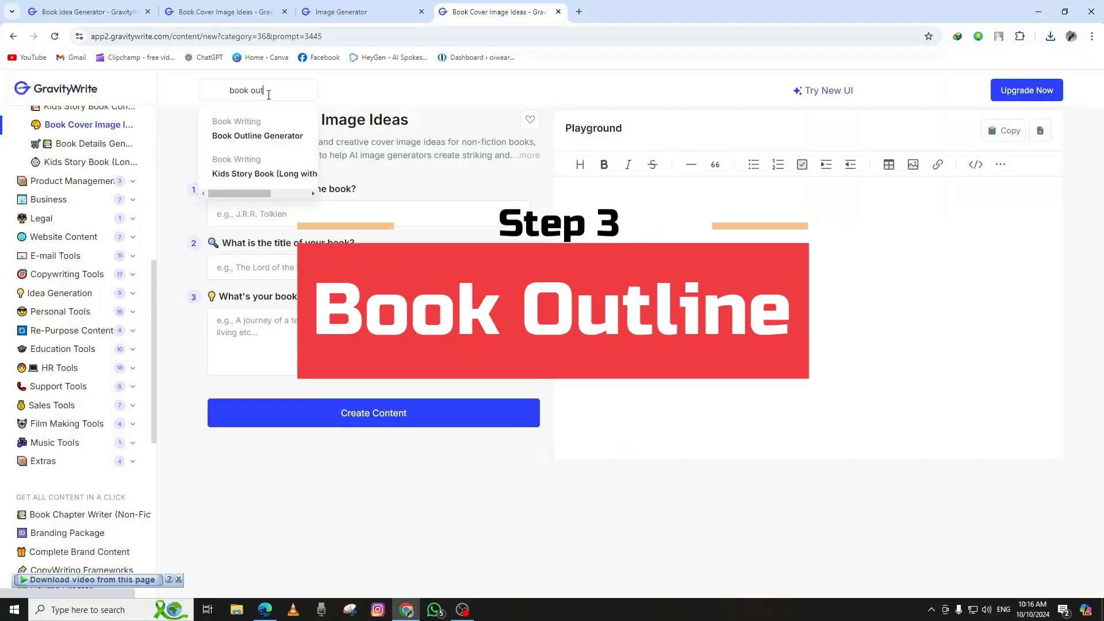
Step: Set up Book Outline Generator with five chapters and the book's title and description
left_click(257, 135)
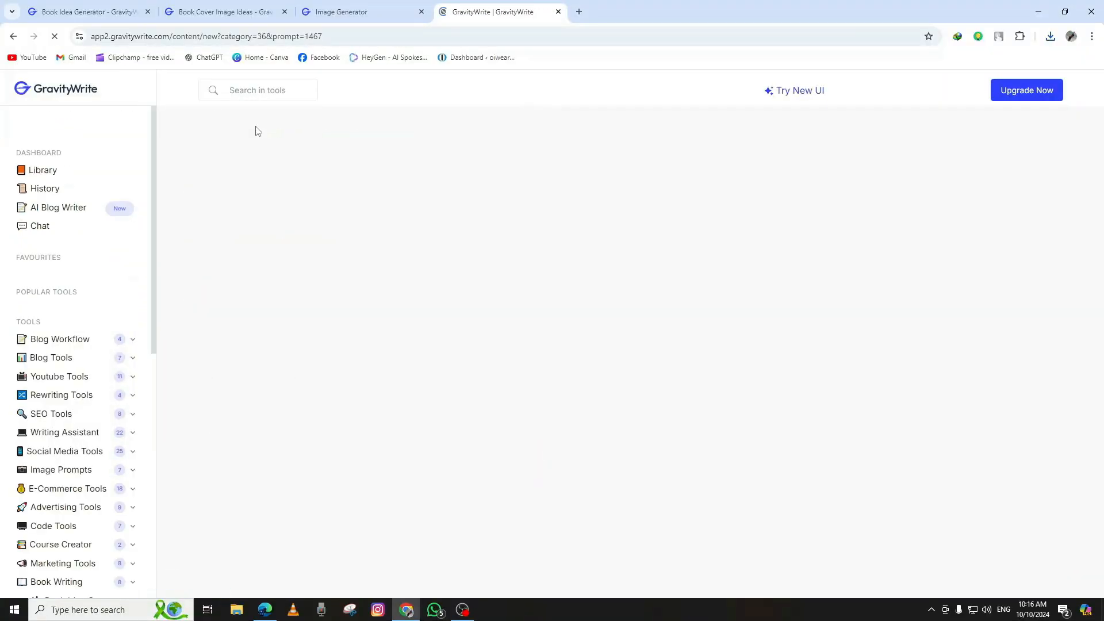
left_click(368, 214)
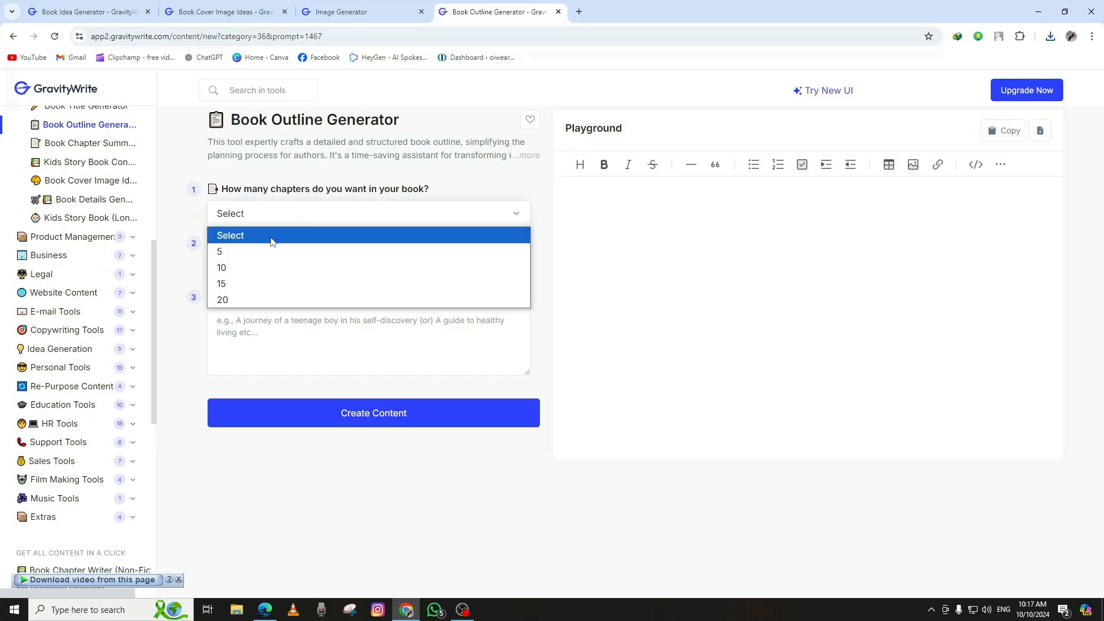
left_click(219, 251)
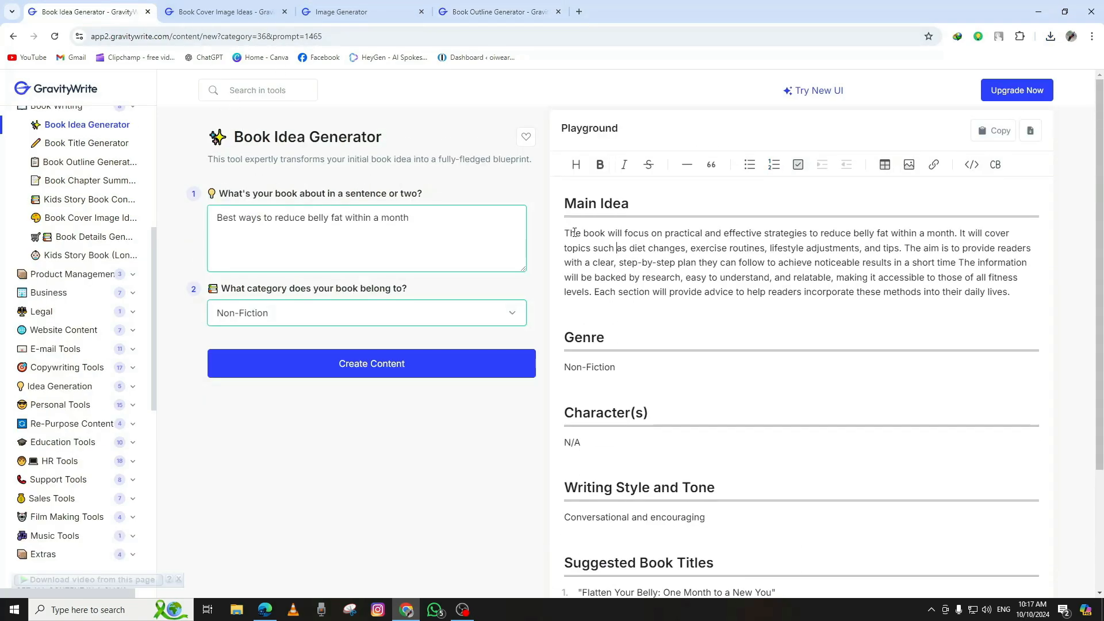
double_click(593, 233)
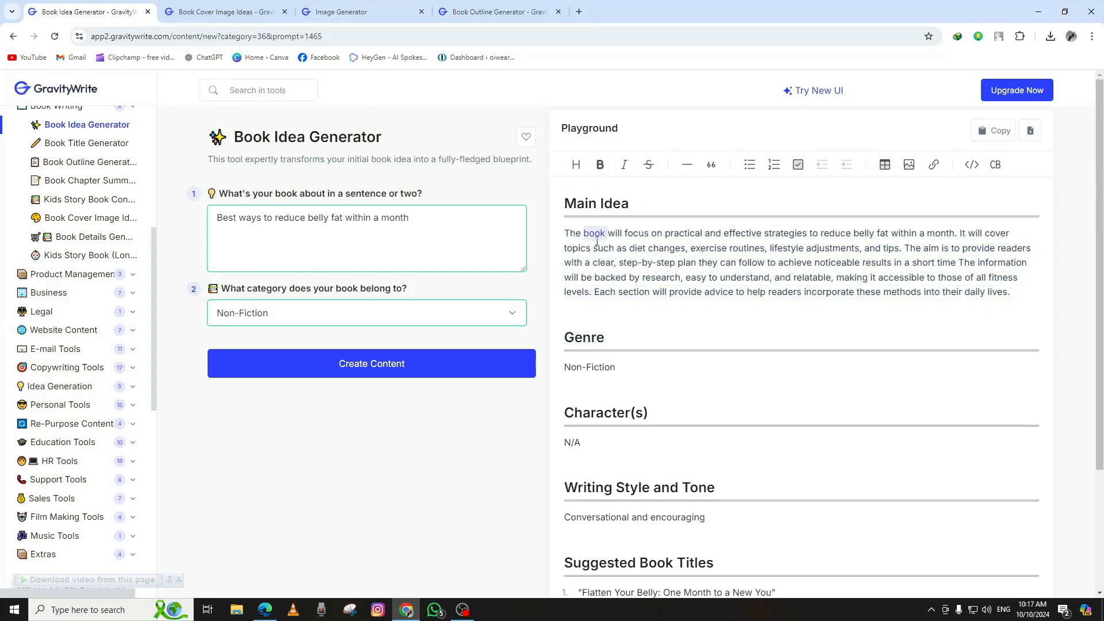
left_click(499, 13)
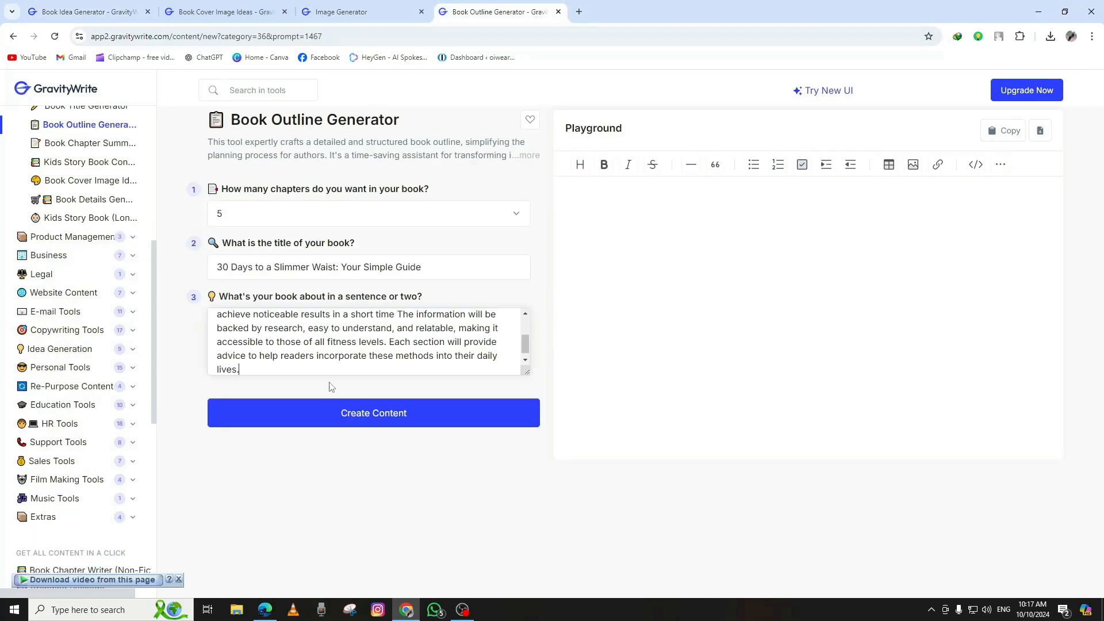
Step: Generate the outline and decline the one-time discount offer
left_click(373, 413)
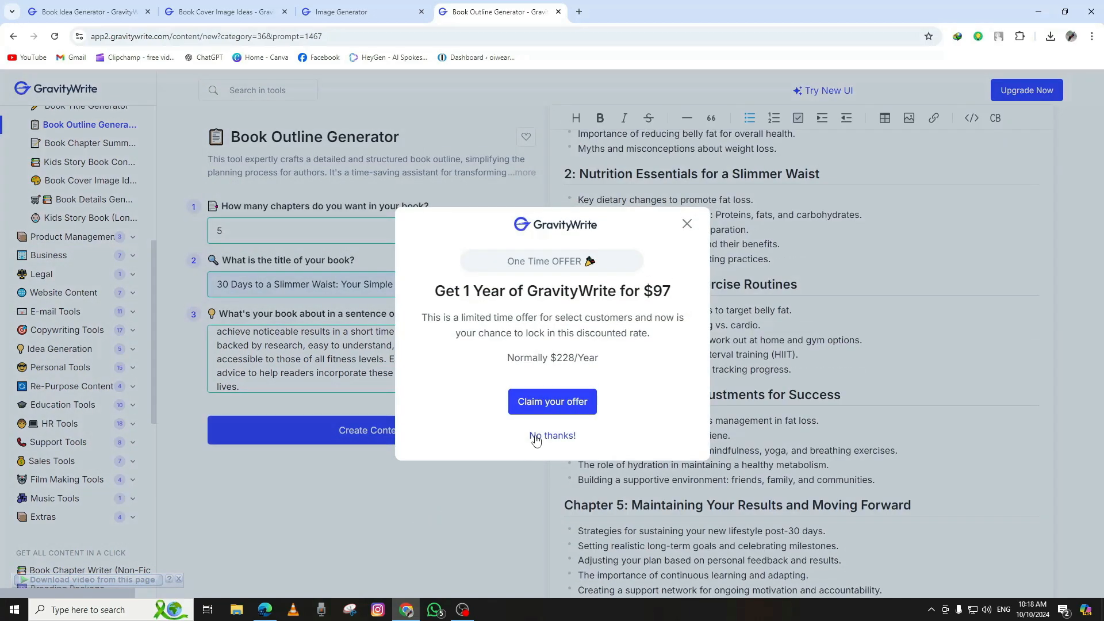
left_click(552, 435)
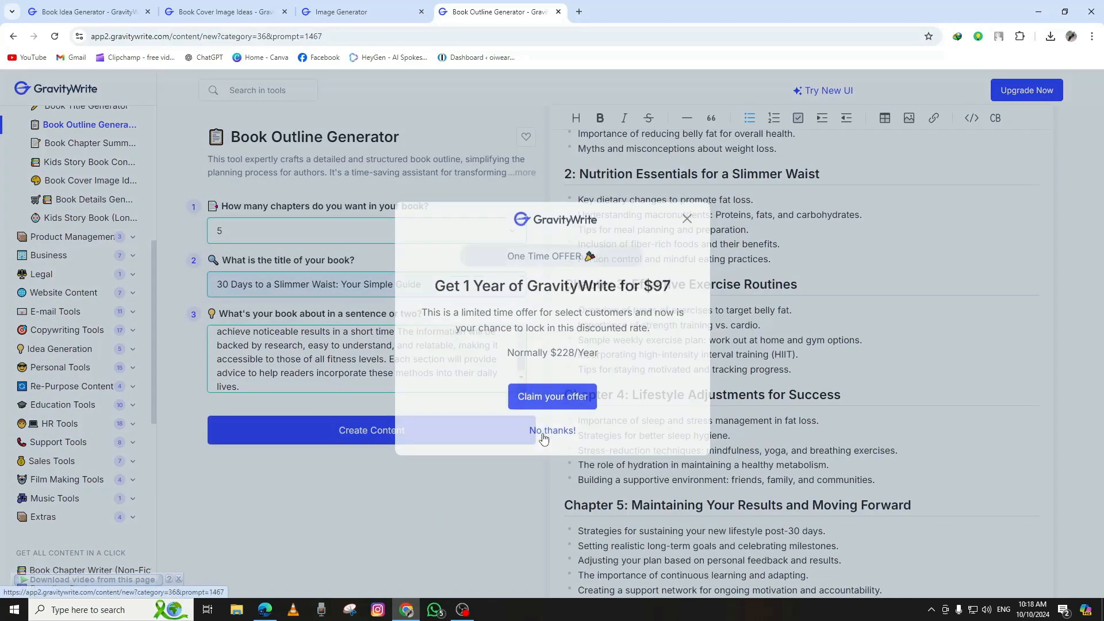
left_click(552, 430)
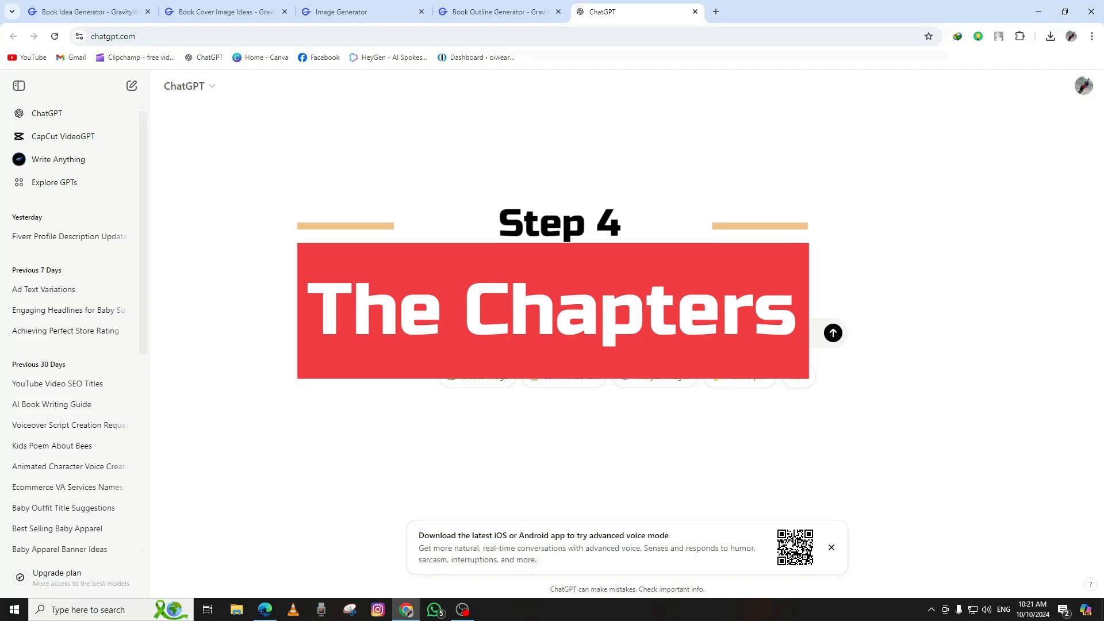
Step: Start a ChatGPT prompt requesting chapter content for a health and fitness book
type("I want to write book chapter")
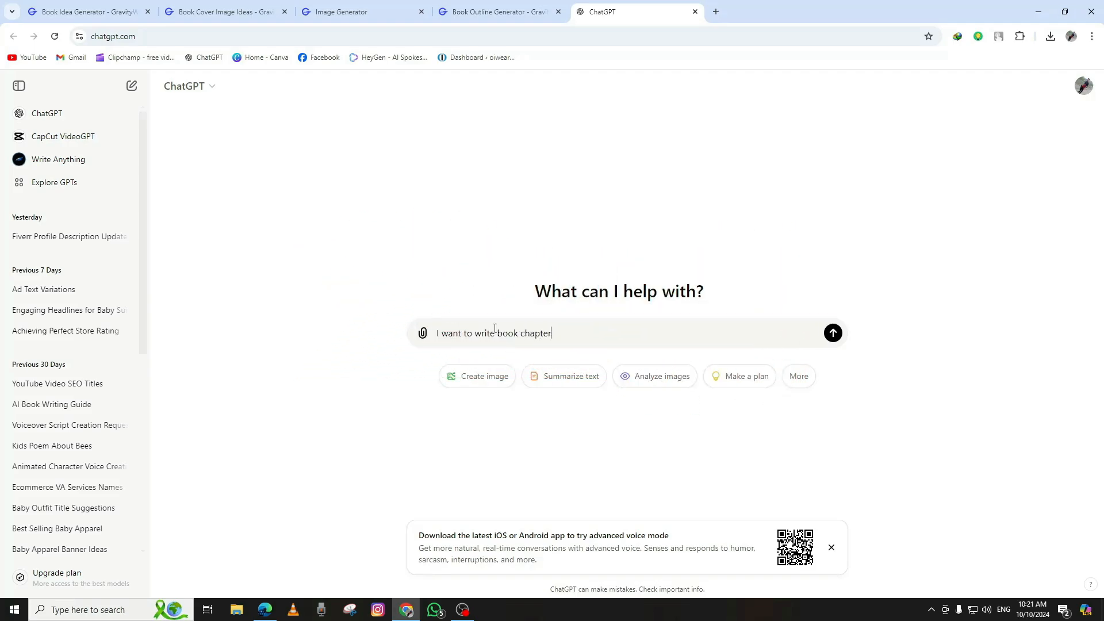
type("'s content. The book is")
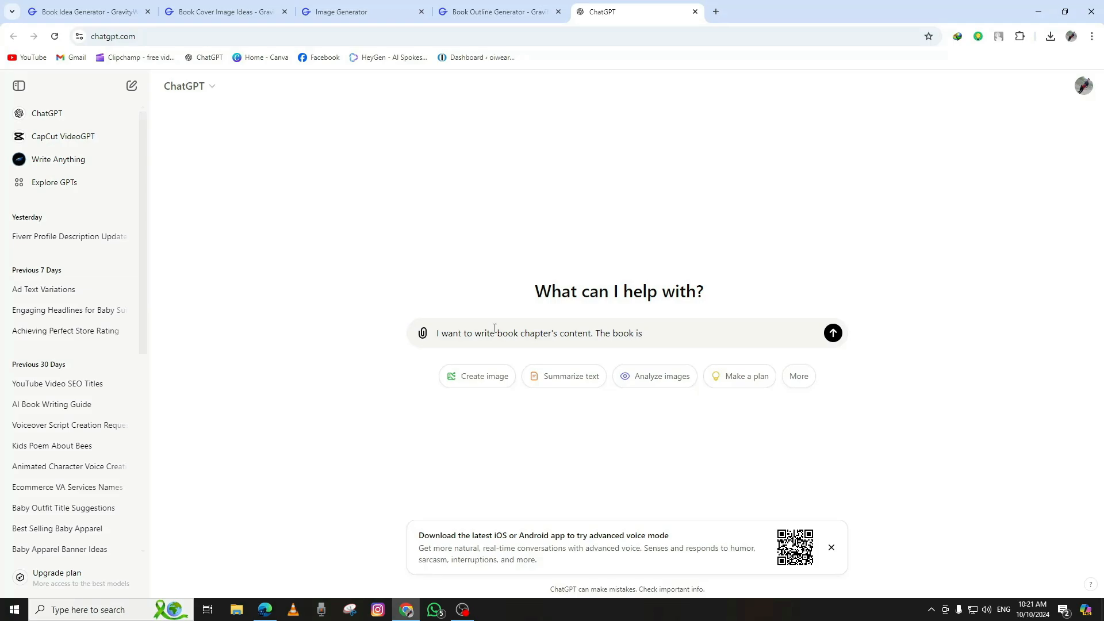
type("regarding health and")
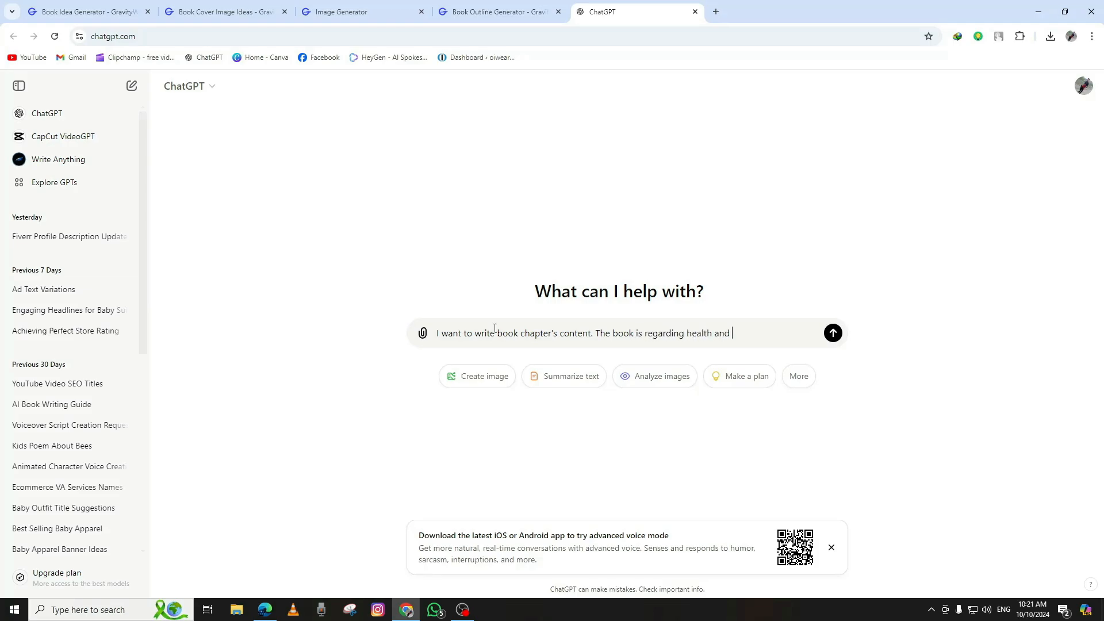
type("fitness category")
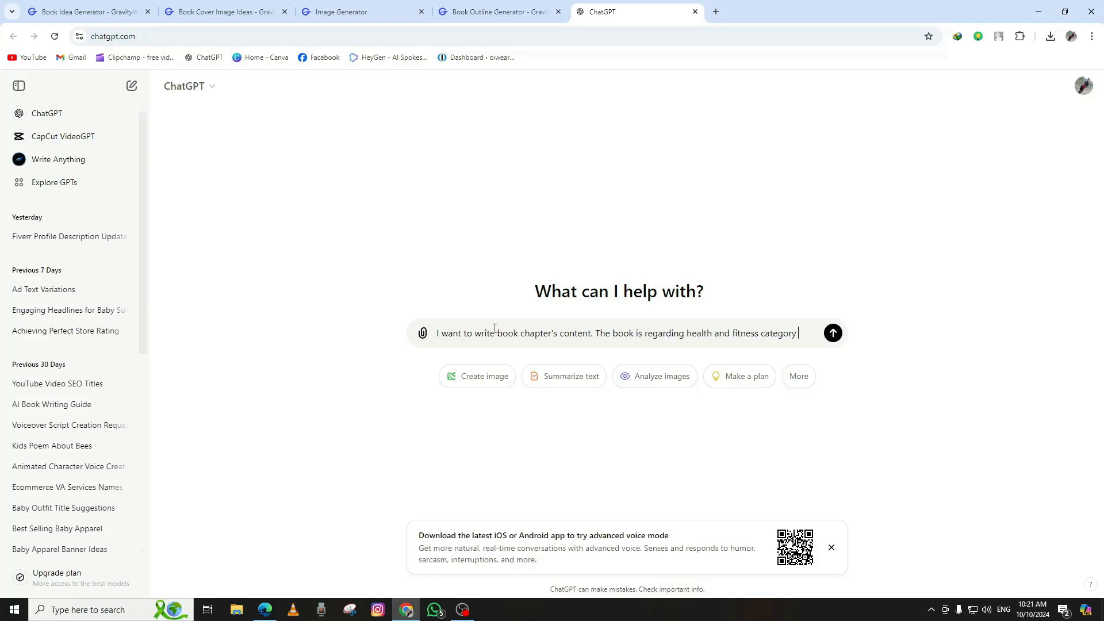
type("and its title is")
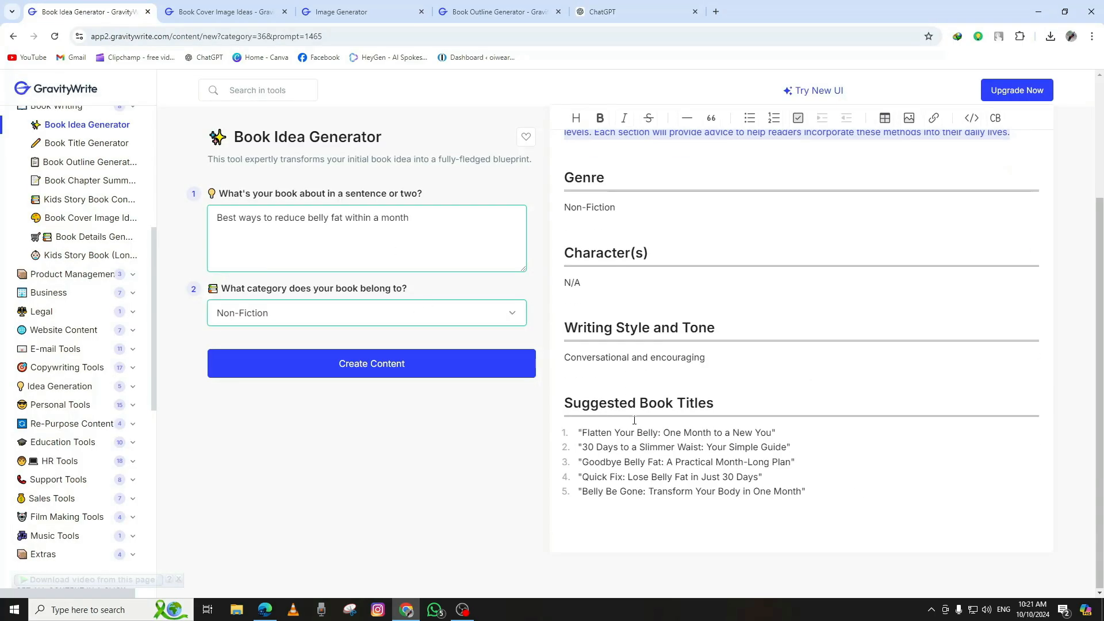
left_click(627, 11)
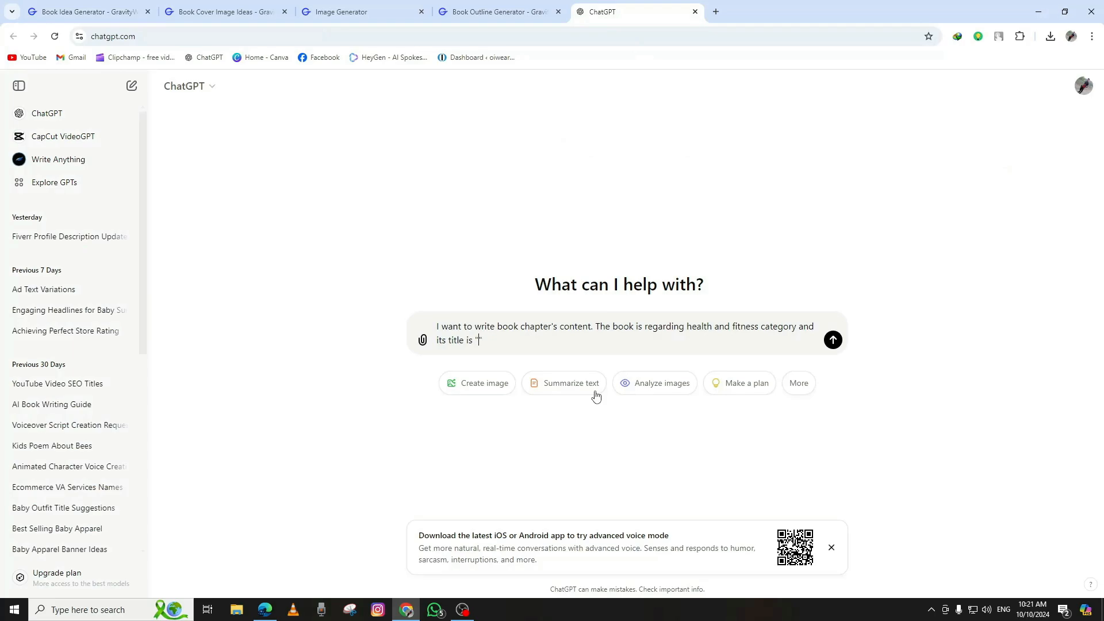
Step: Add the title '30 Days to a Slimmer Waist', its topic and five chapters; copy the outline
type("\"30 Days to a Slimmer Waist: Your Simple Guide\". This")
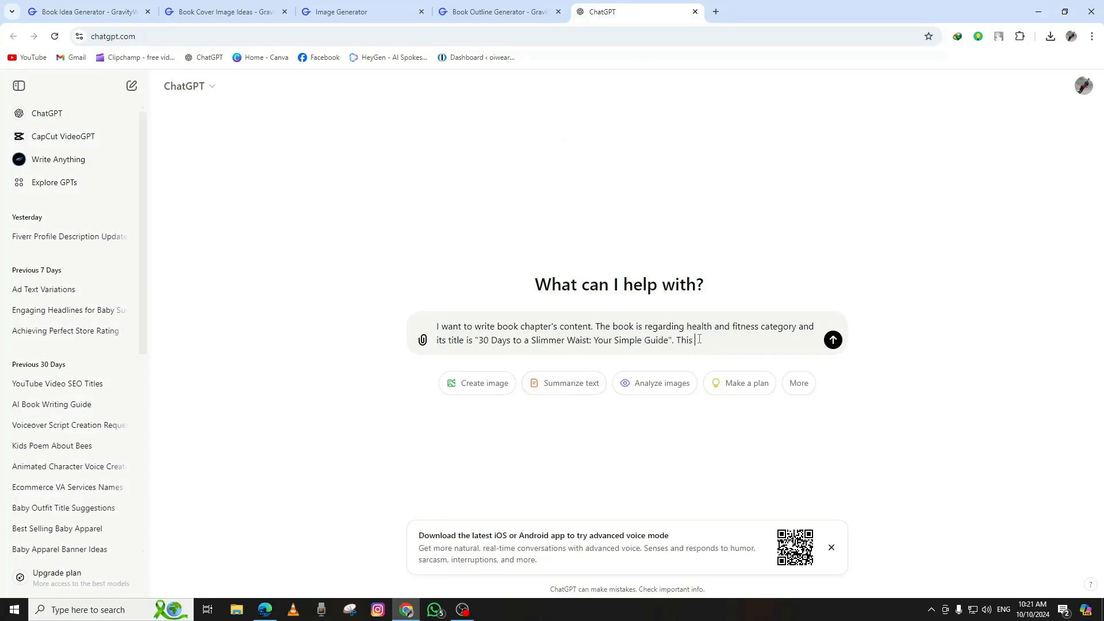
type("book is tell")
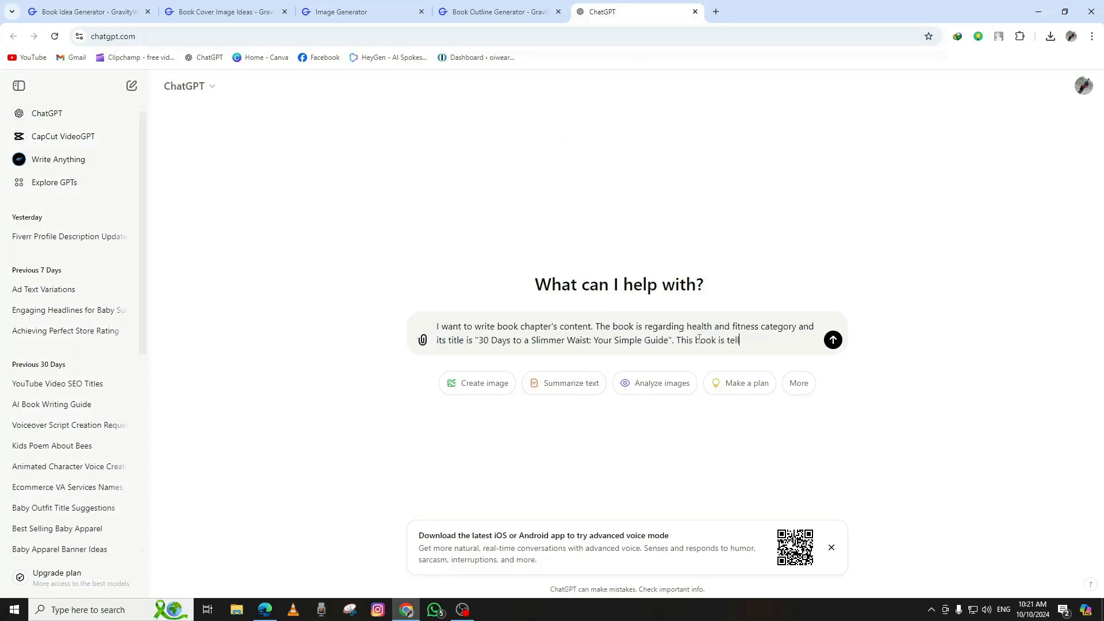
type("ling how to loose belly fat in 30 days.")
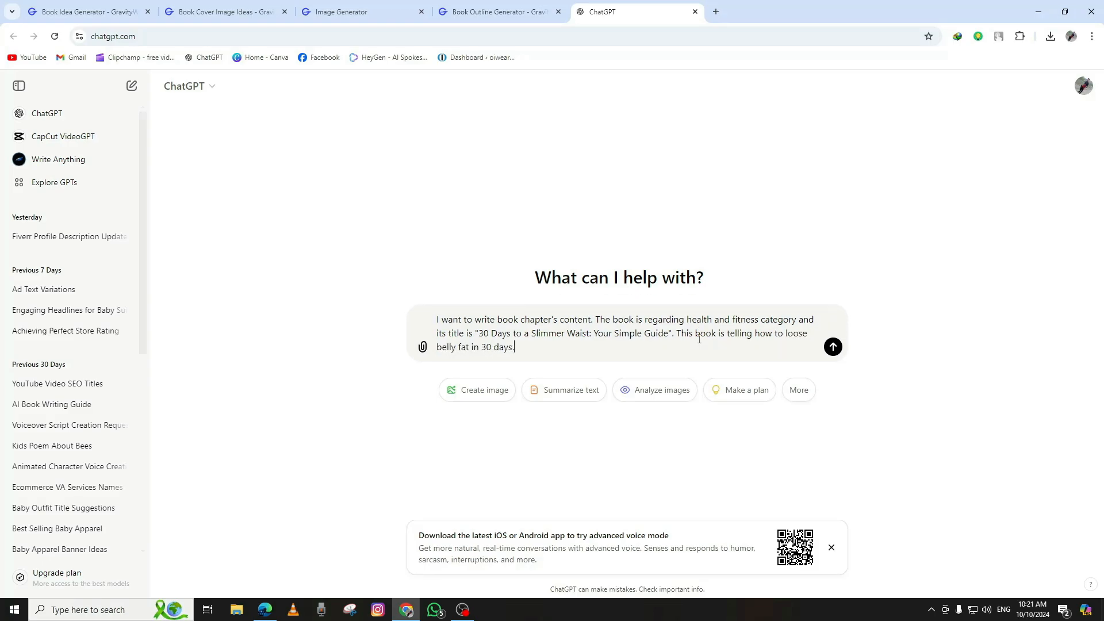
type("It has five")
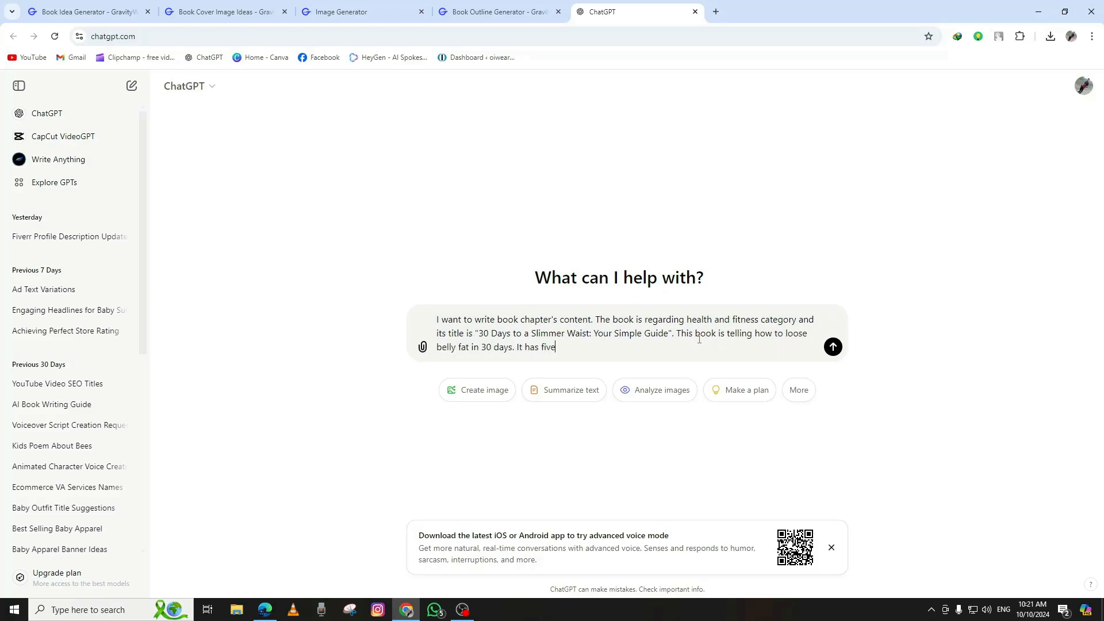
type("chapters and their data i")
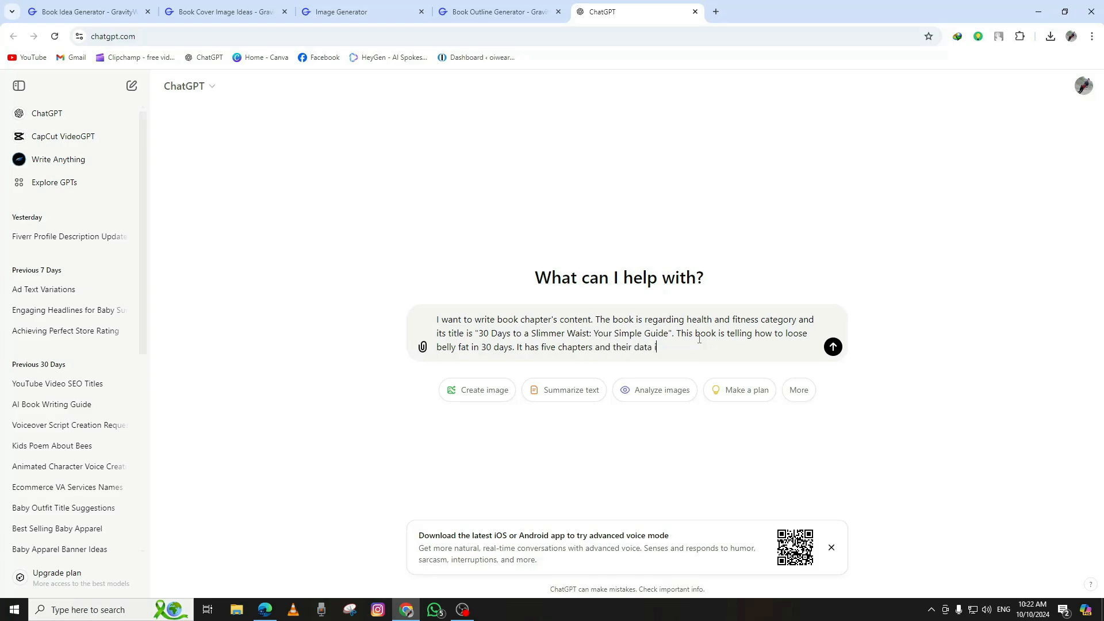
type("s given in the followi")
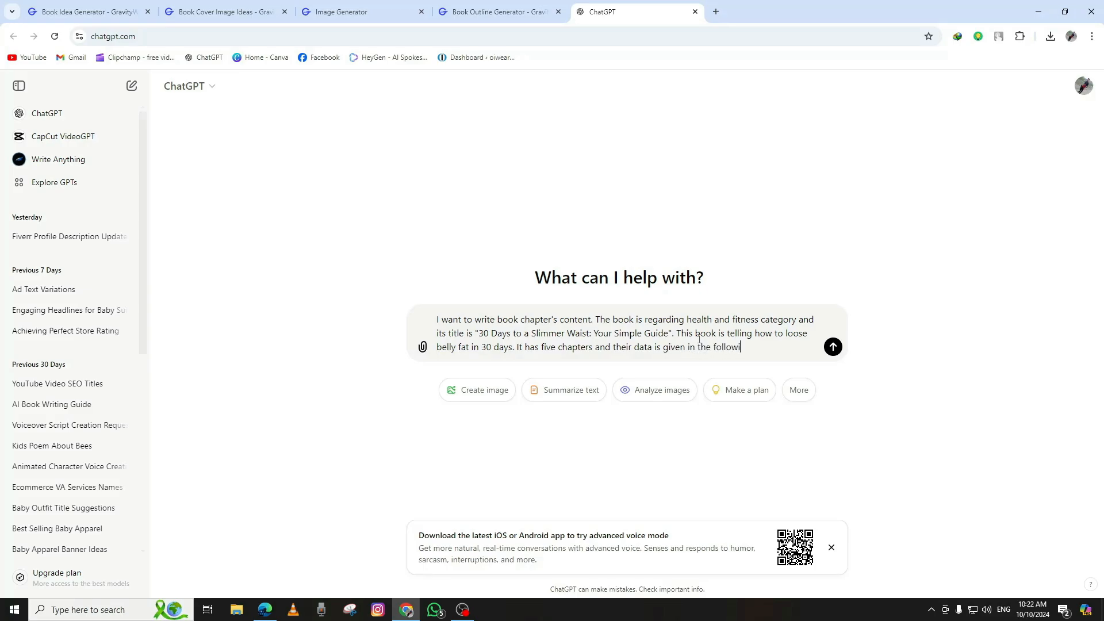
left_click(222, 12)
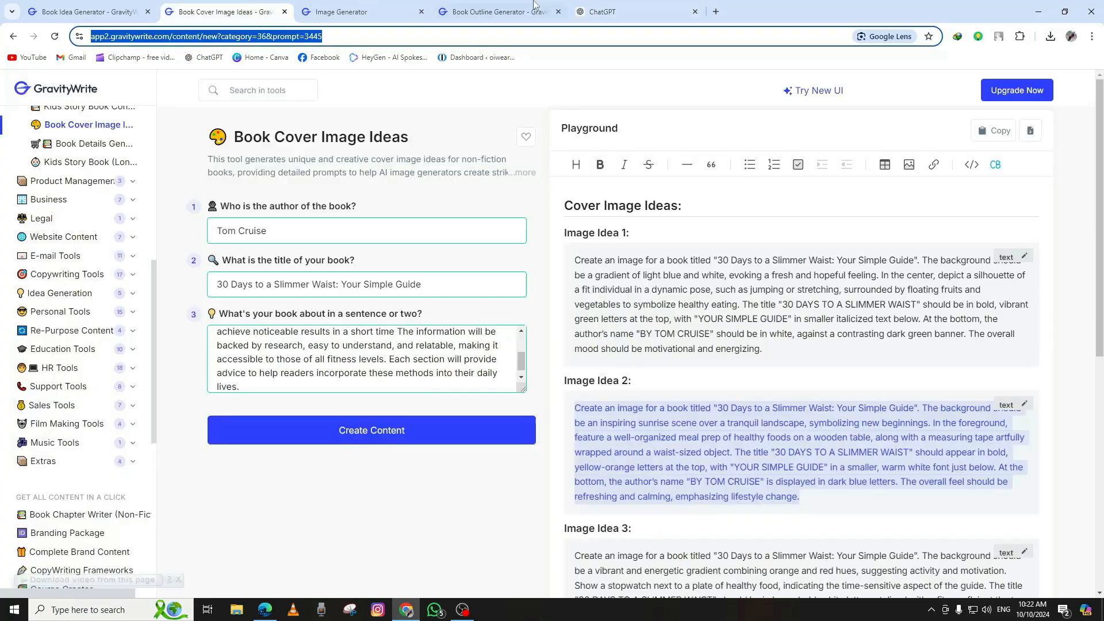
left_click(493, 11)
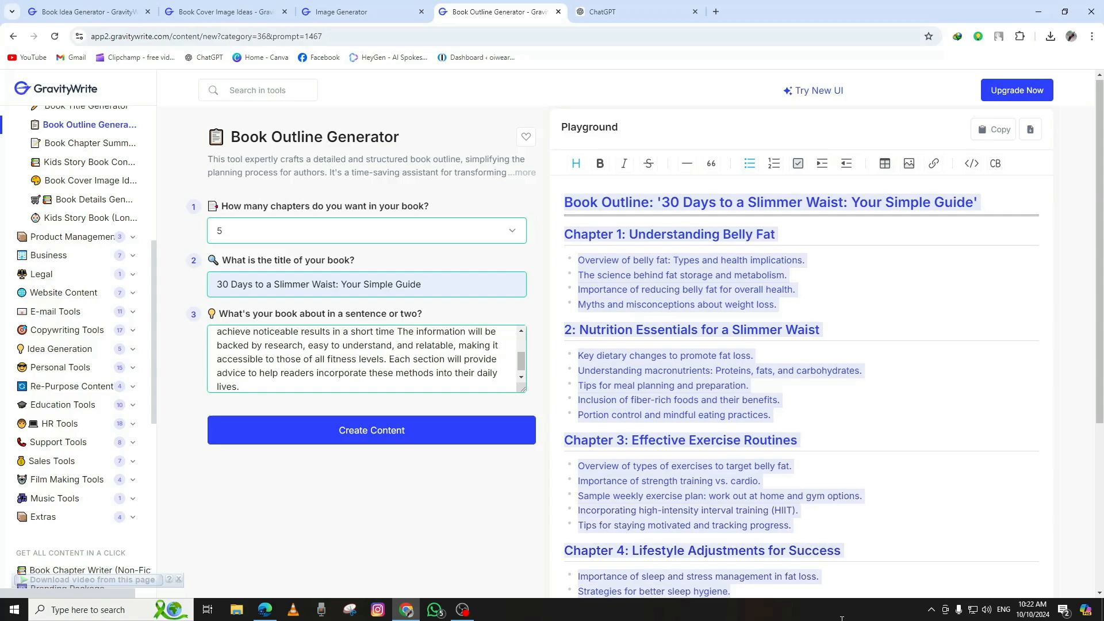
scroll("down", 3)
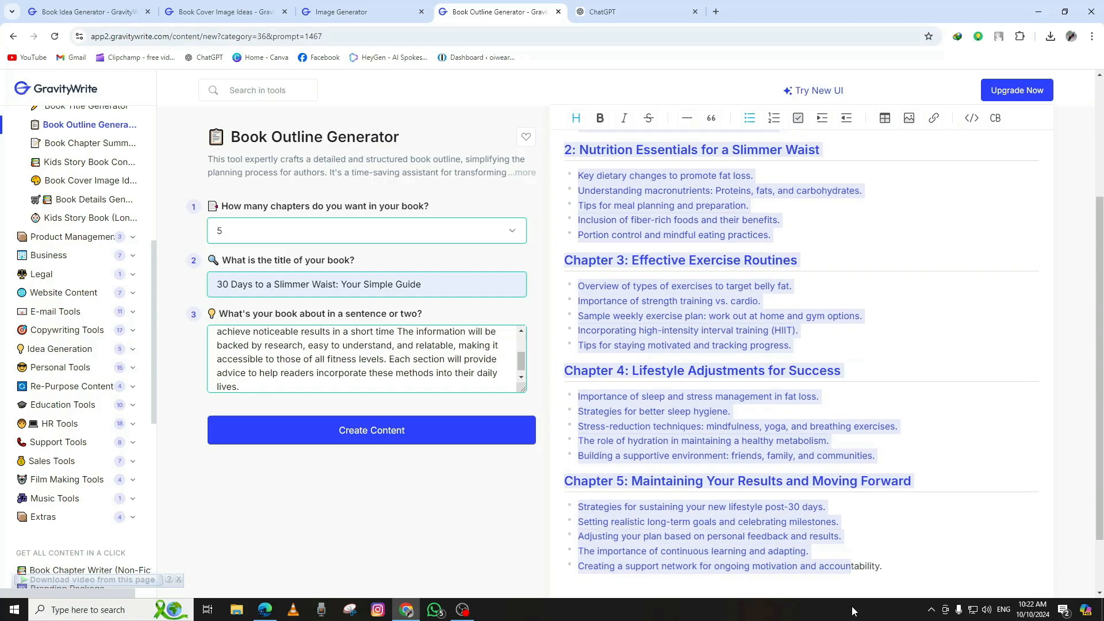
left_click(630, 12)
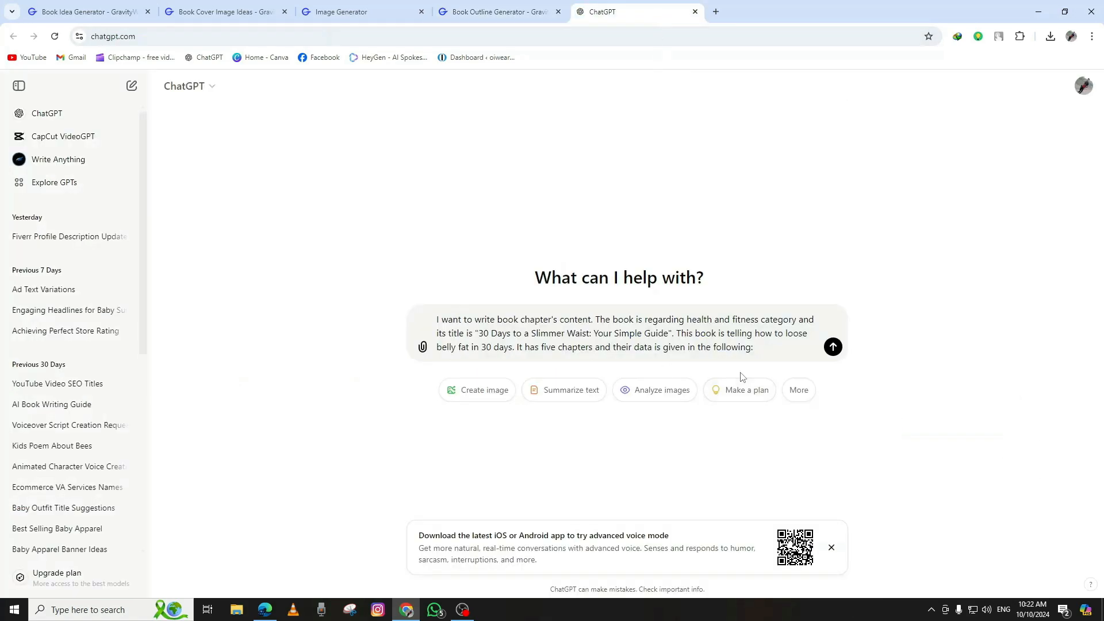
Step: Send the prompt with the pasted outline and follow the chapter-by-chapter response
left_click(832, 346)
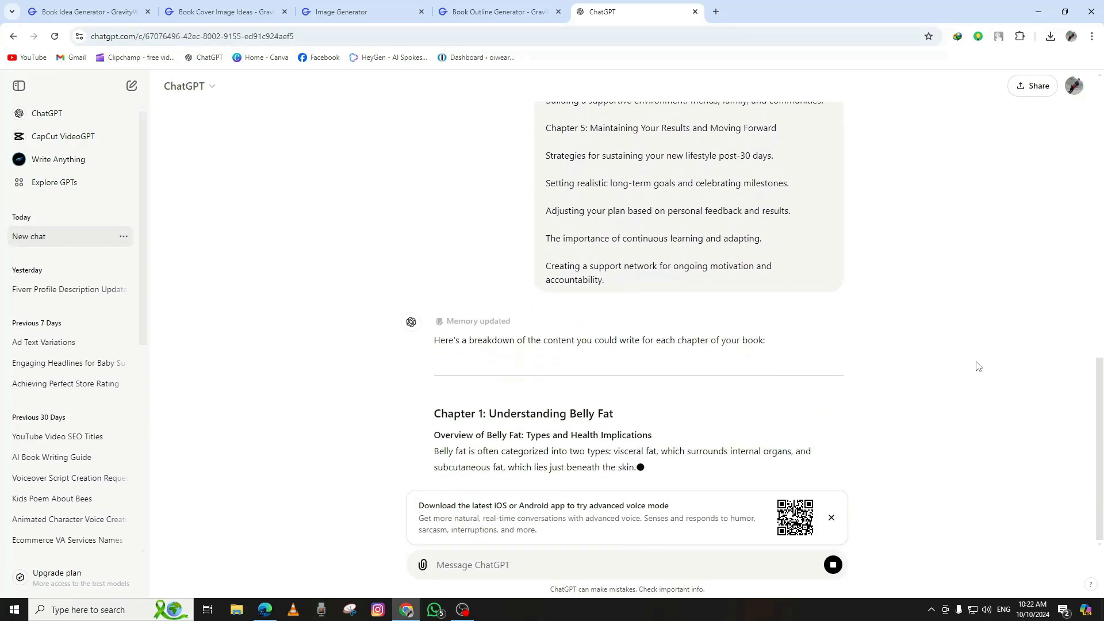
scroll("down", 3)
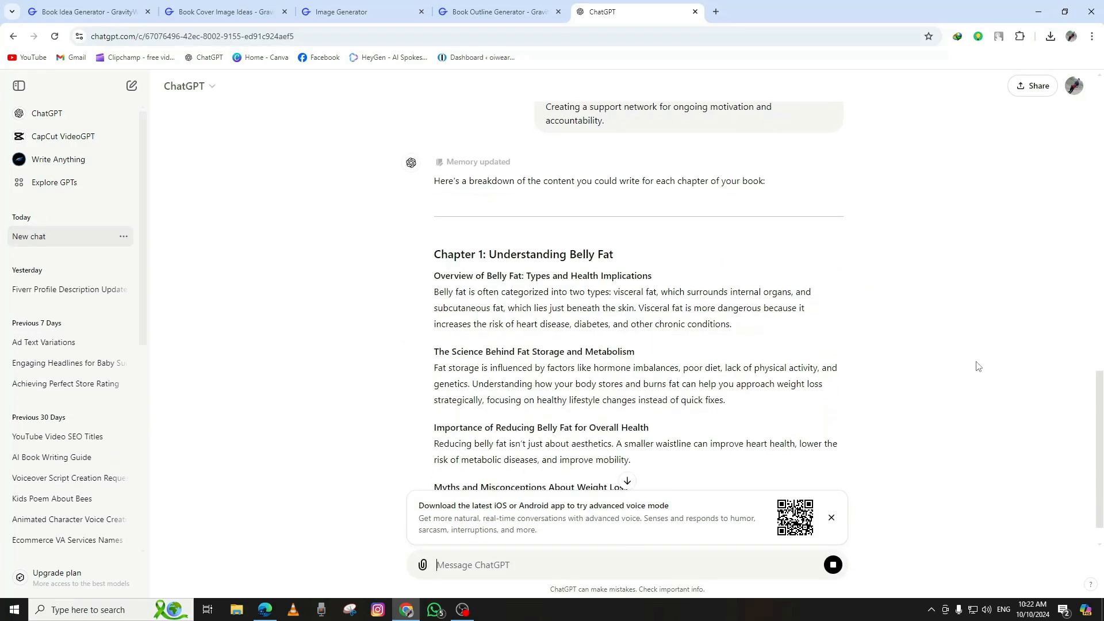
scroll("down", 3)
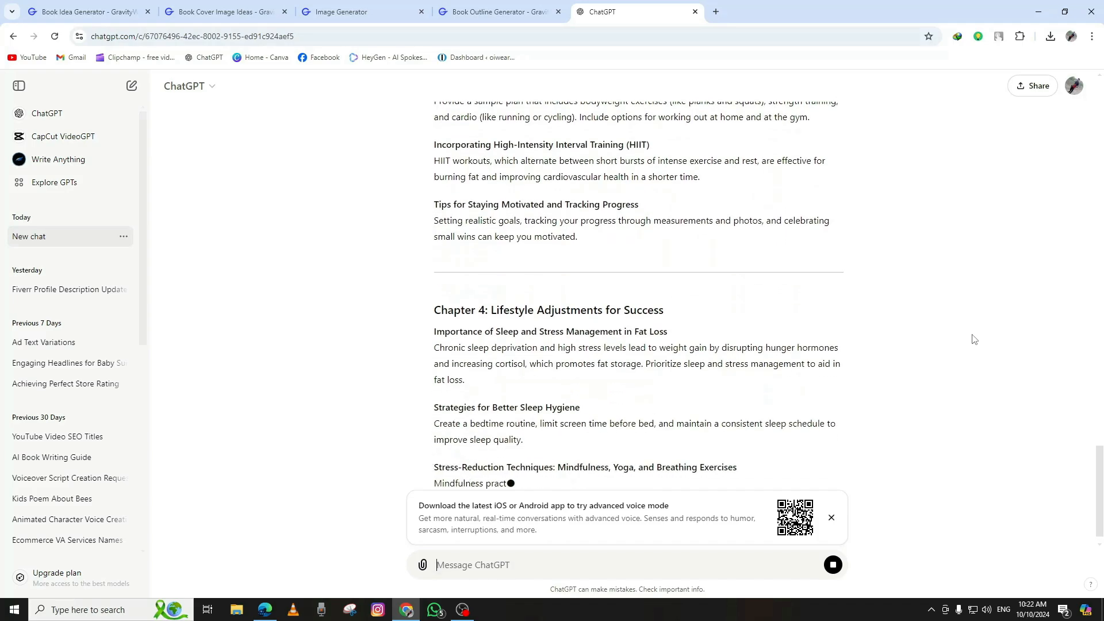
scroll("down", 3)
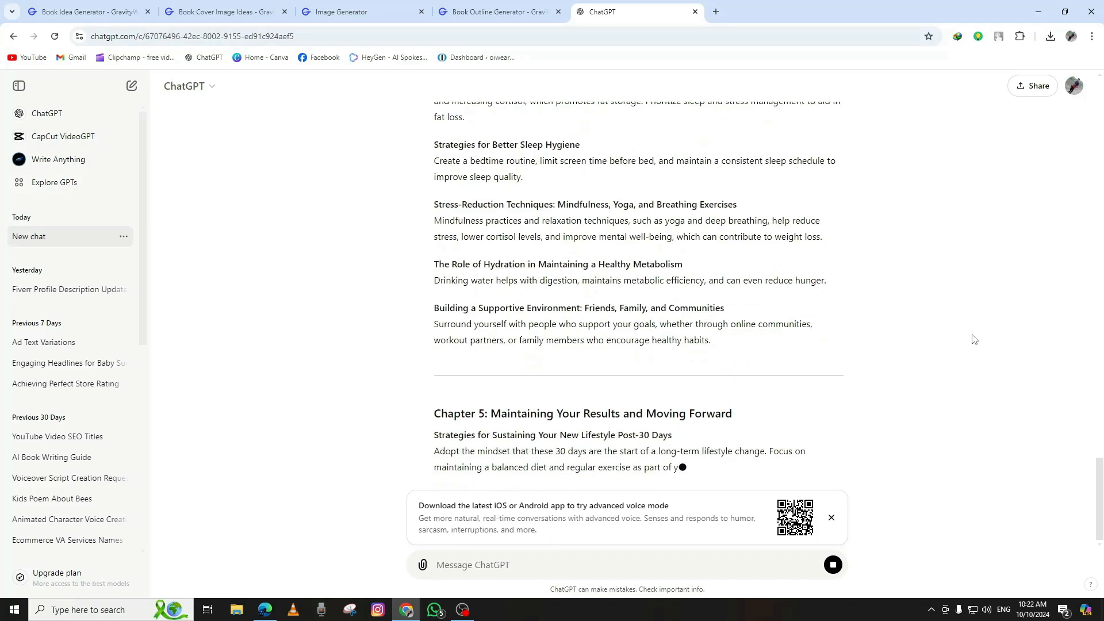
scroll("down", 3)
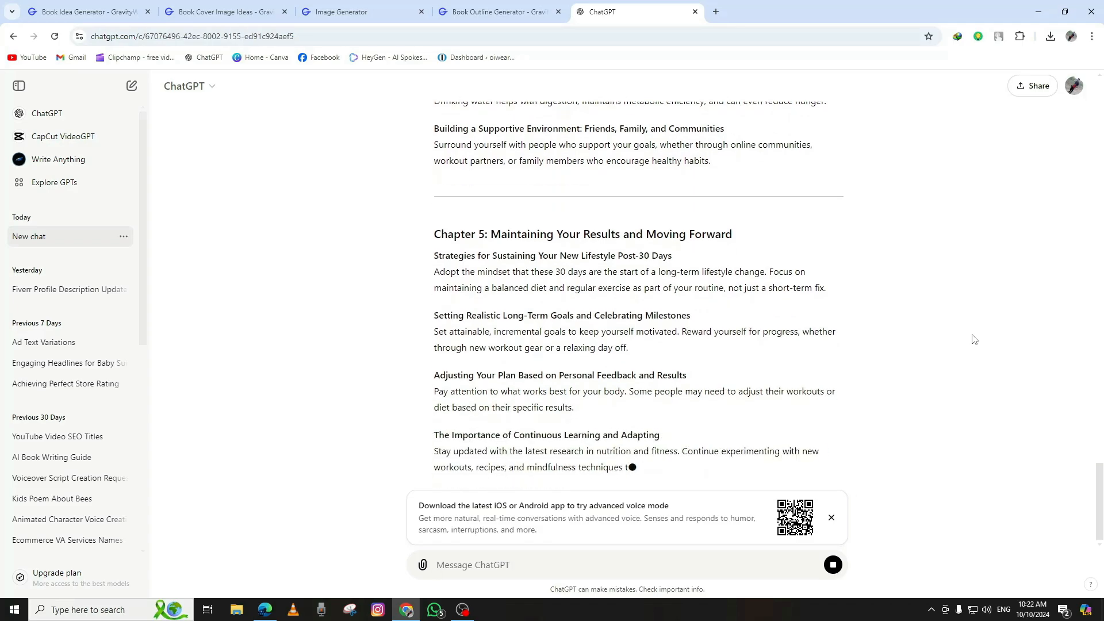
Step: Ask ChatGPT for a longer, more detailed, friendlier version and scroll through the rewrite
type("This is very short make it")
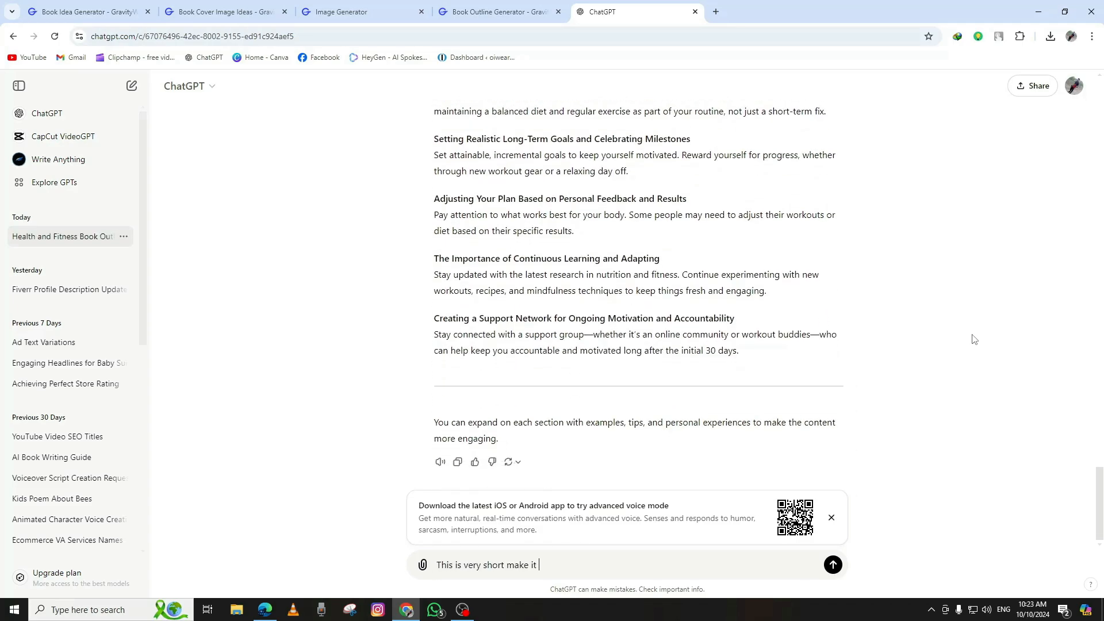
type("more detailed and lengthy but easy to understand i")
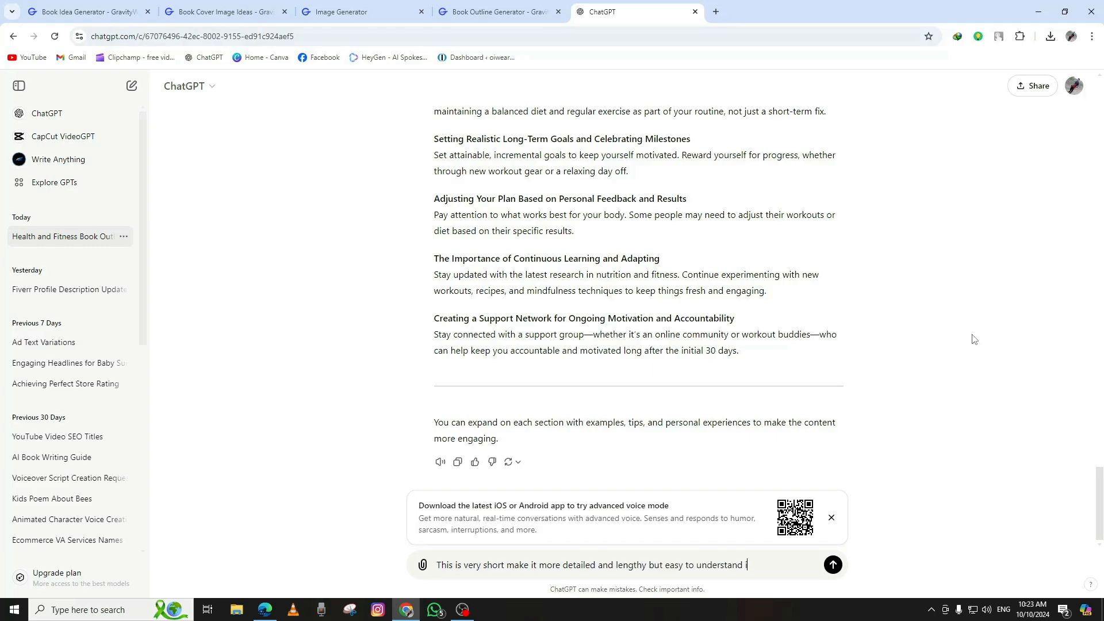
left_click(833, 564)
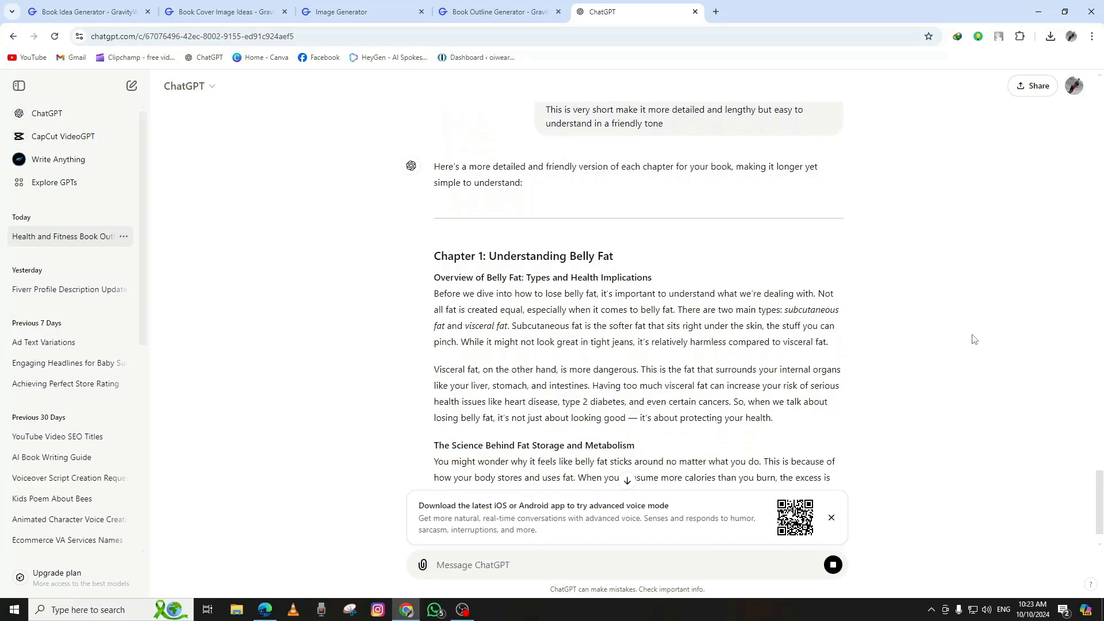
scroll("down", 3)
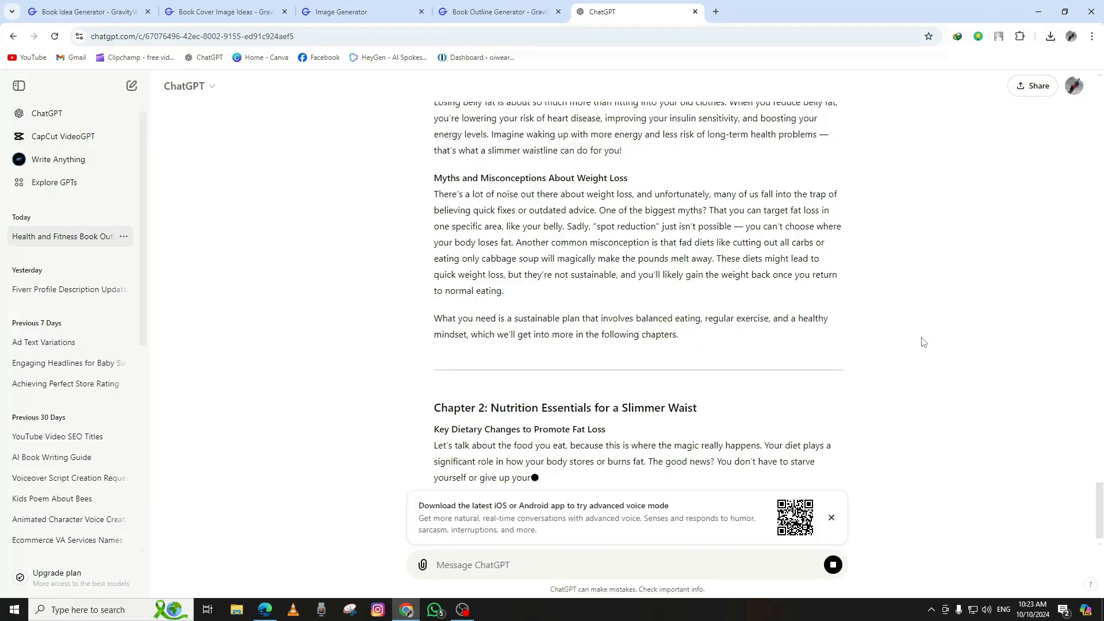
scroll("down", 3)
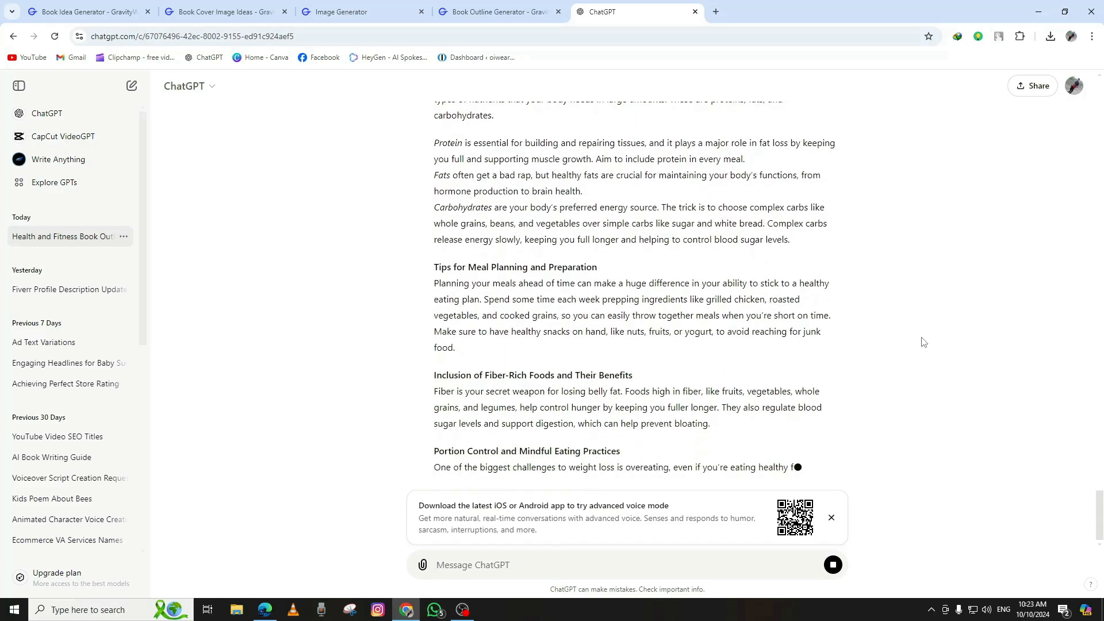
scroll("down", 3)
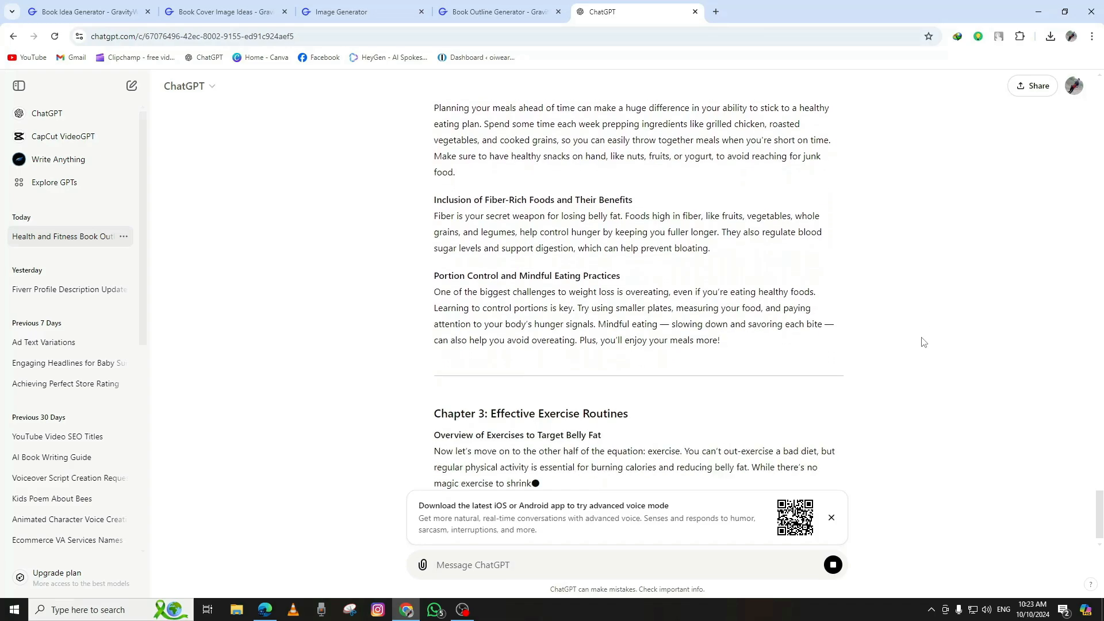
scroll("down", 3)
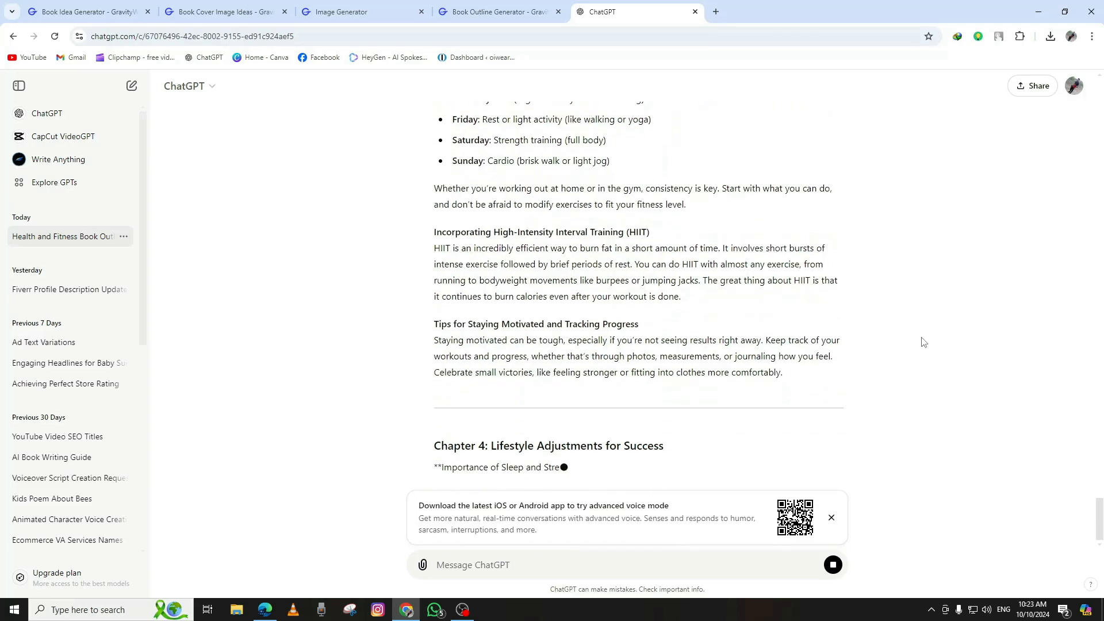
scroll("down", 3)
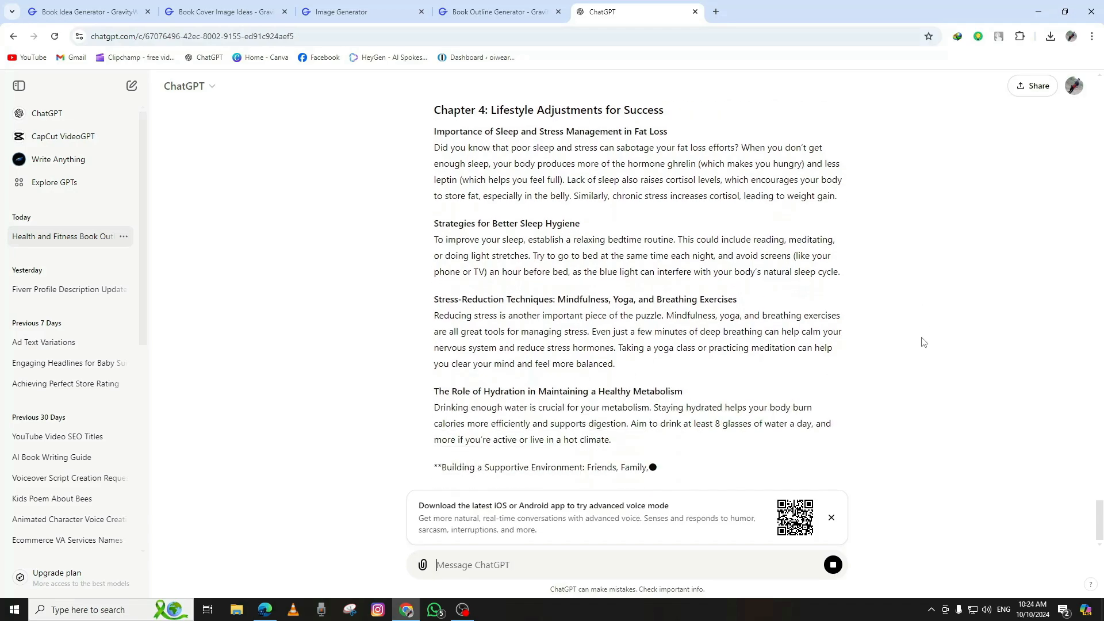
left_click(772, 11)
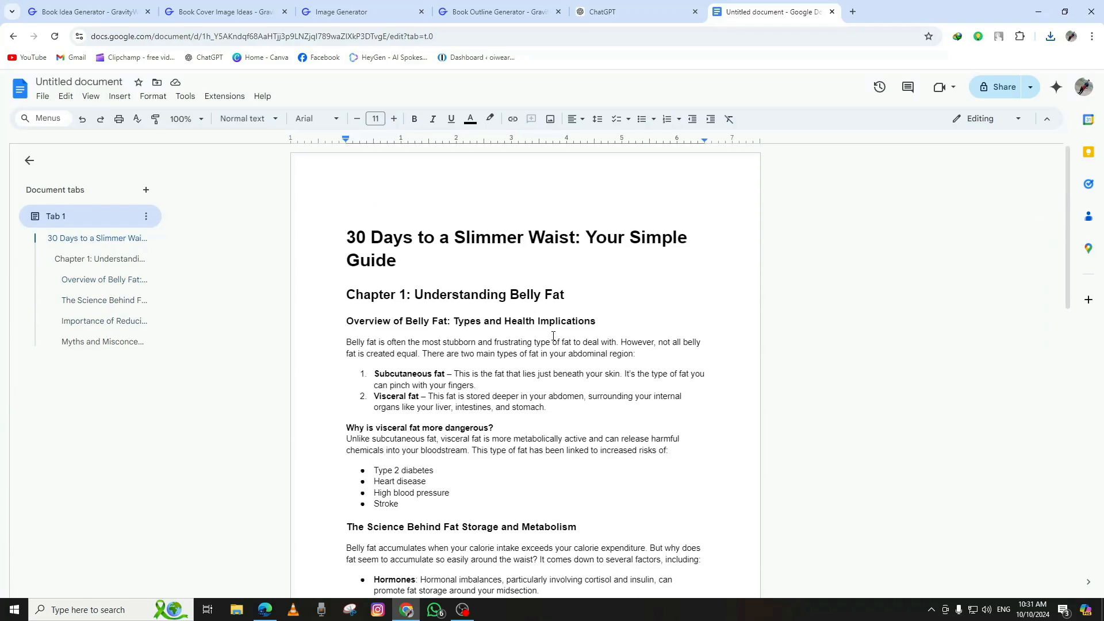
scroll("down", 3)
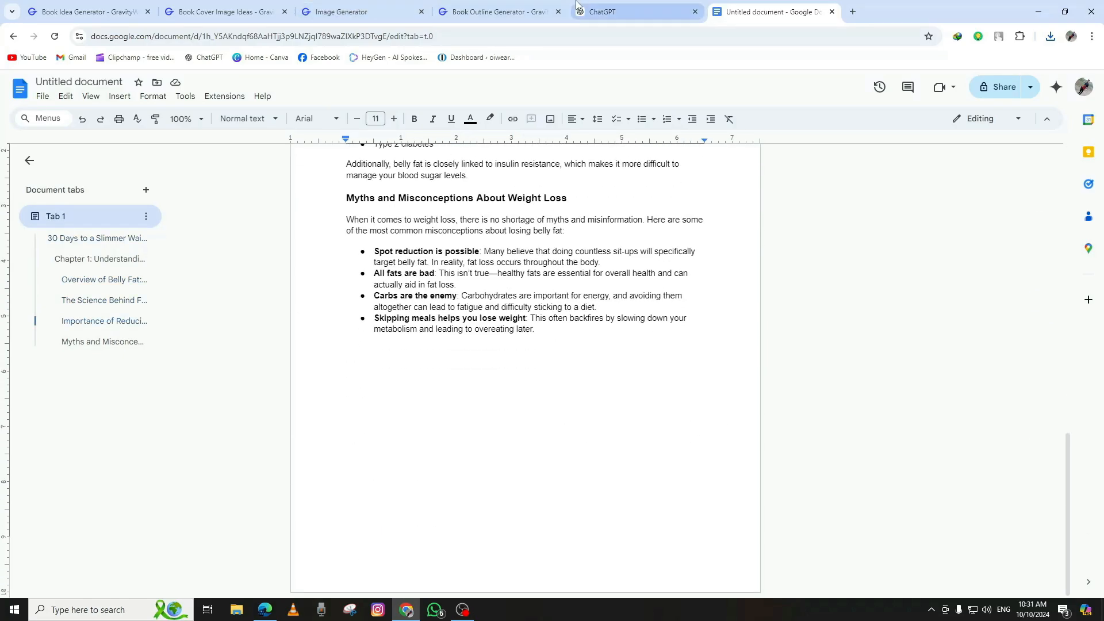
left_click(631, 12)
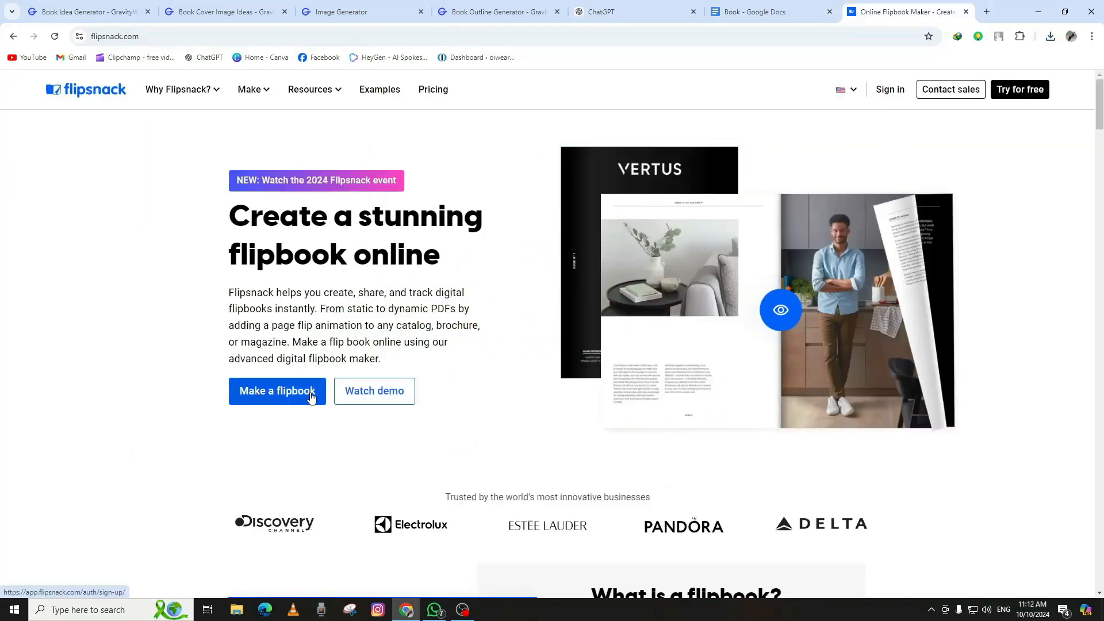
Step: Create a new Flipsnack flipbook by uploading Book.pdf
left_click(276, 391)
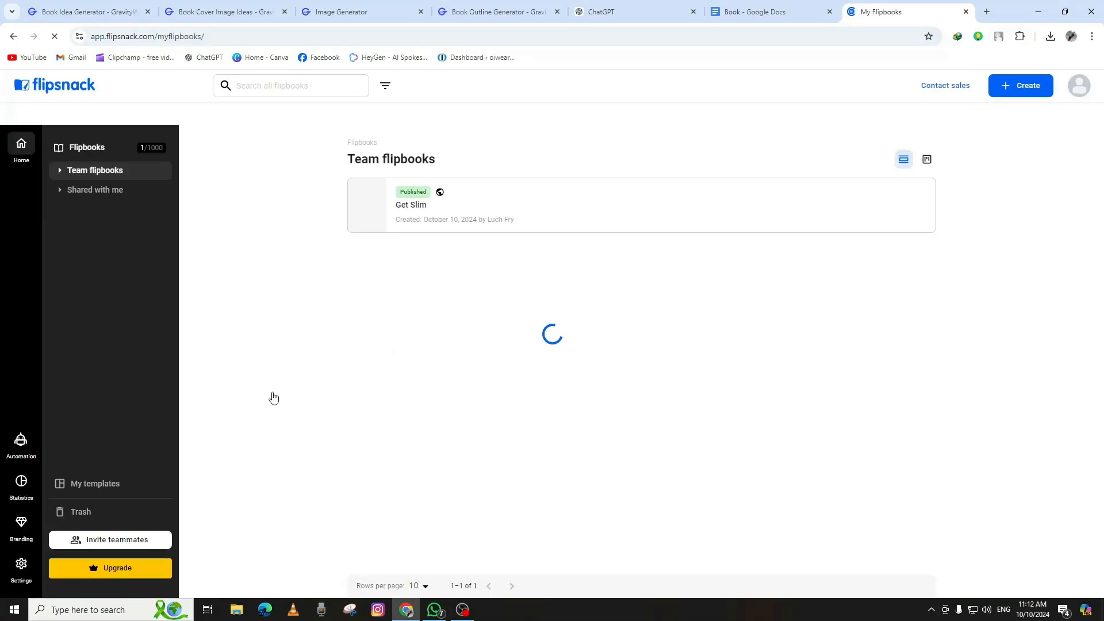
left_click(1019, 85)
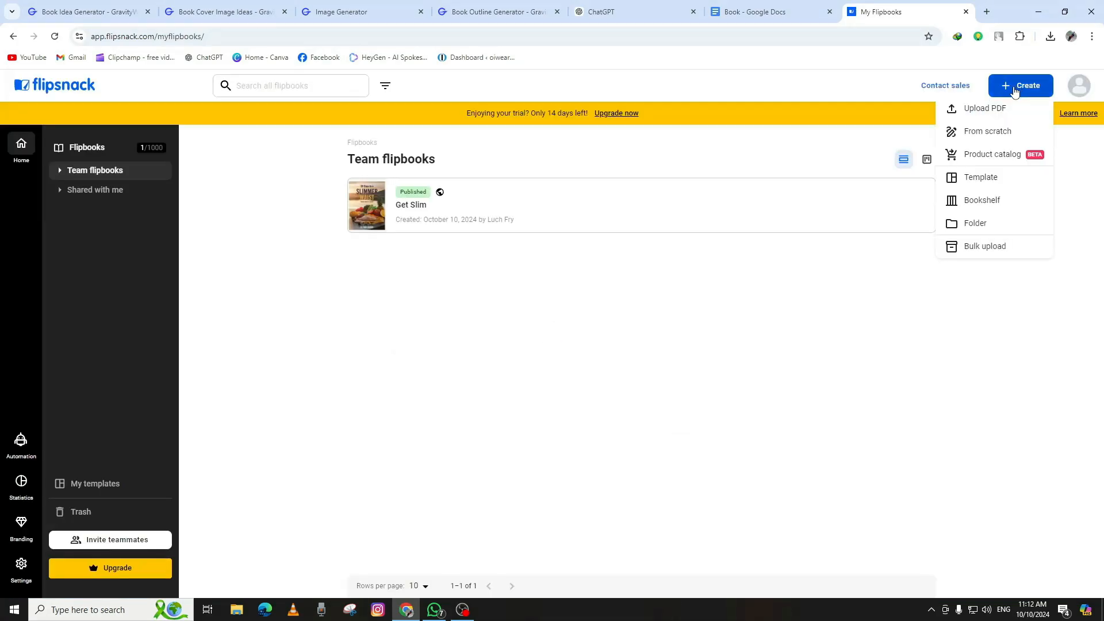
left_click(984, 108)
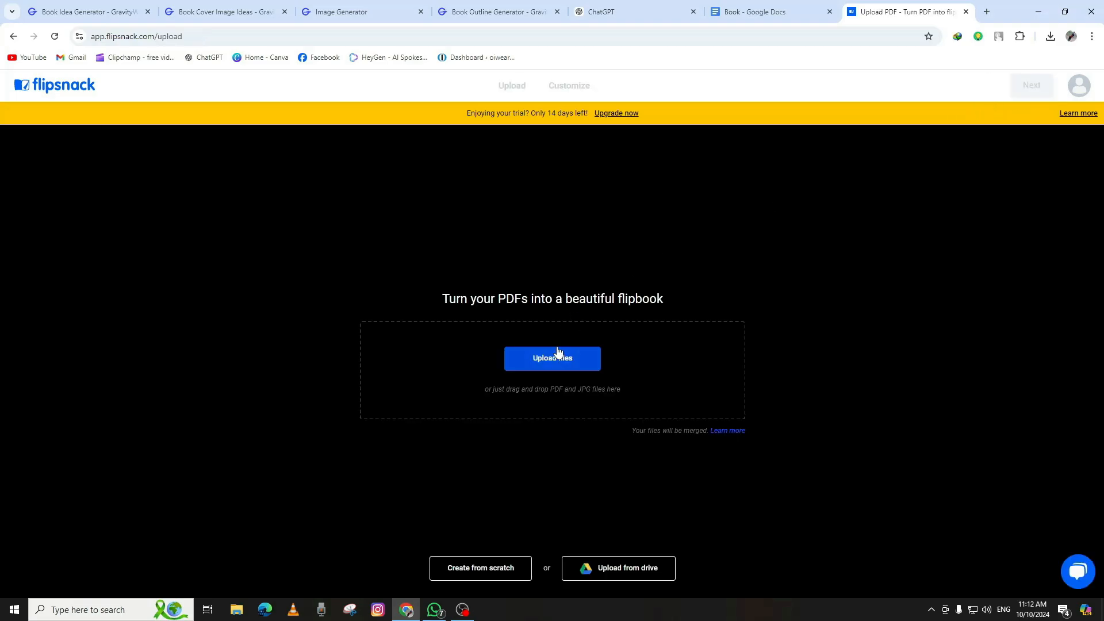
left_click(552, 358)
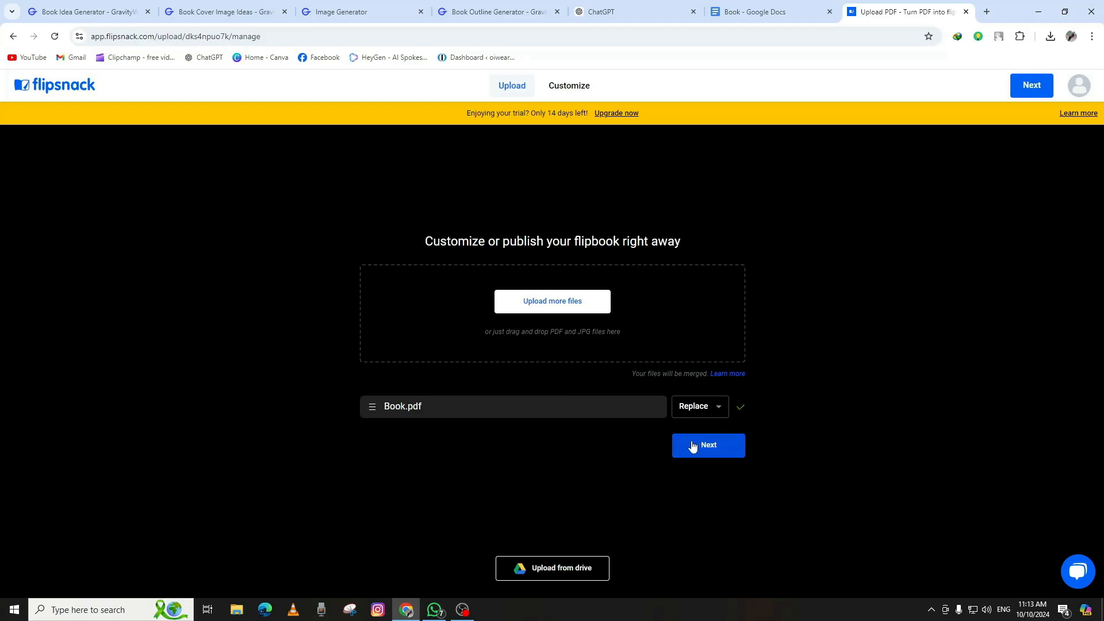
left_click(707, 445)
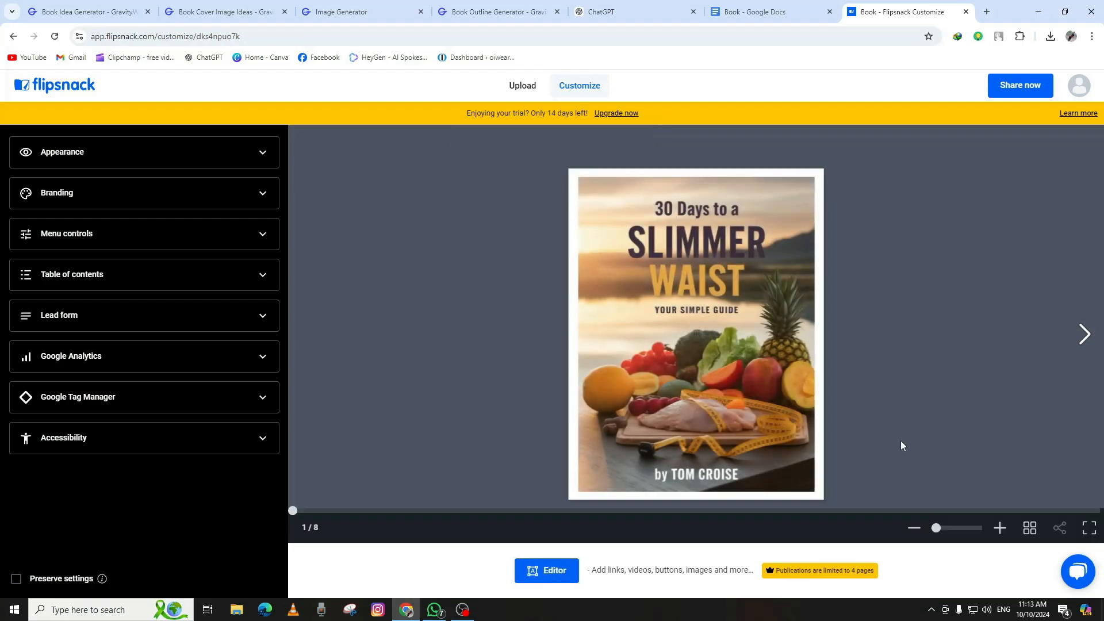
Step: Preview two page spreads, enable Flip sounds, return to the cover, and expand Branding and Menu controls
left_click(1084, 334)
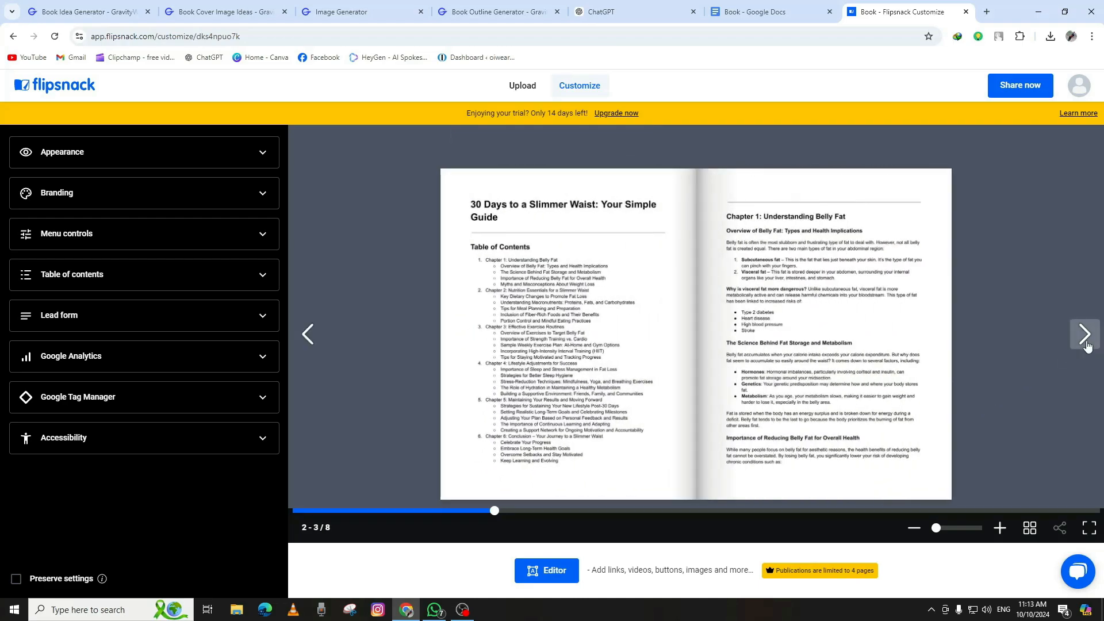
left_click(1086, 334)
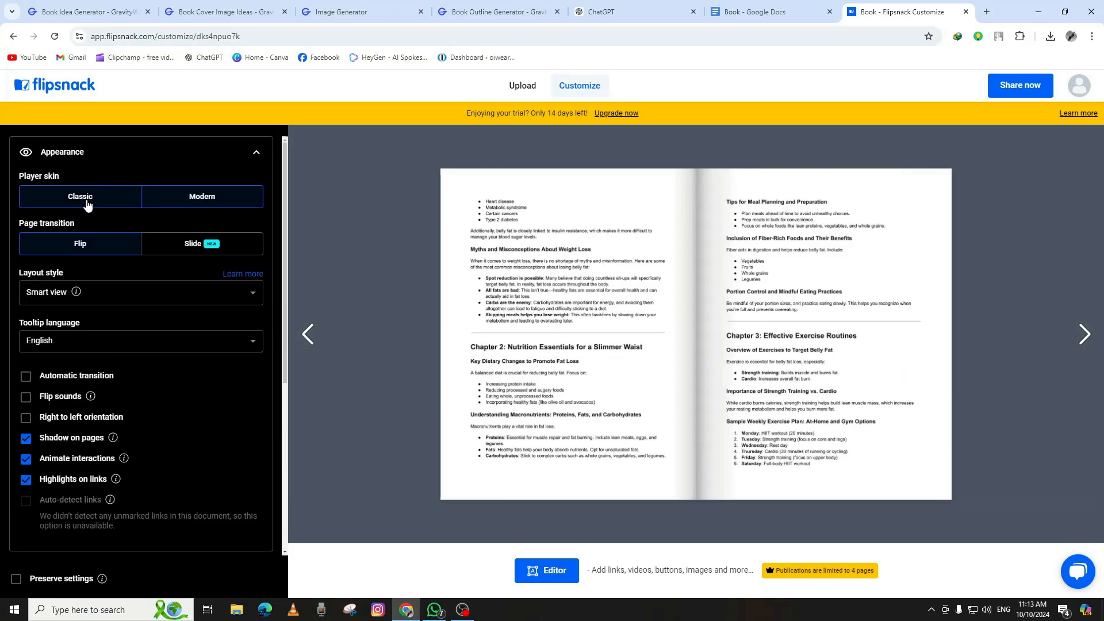
left_click(201, 196)
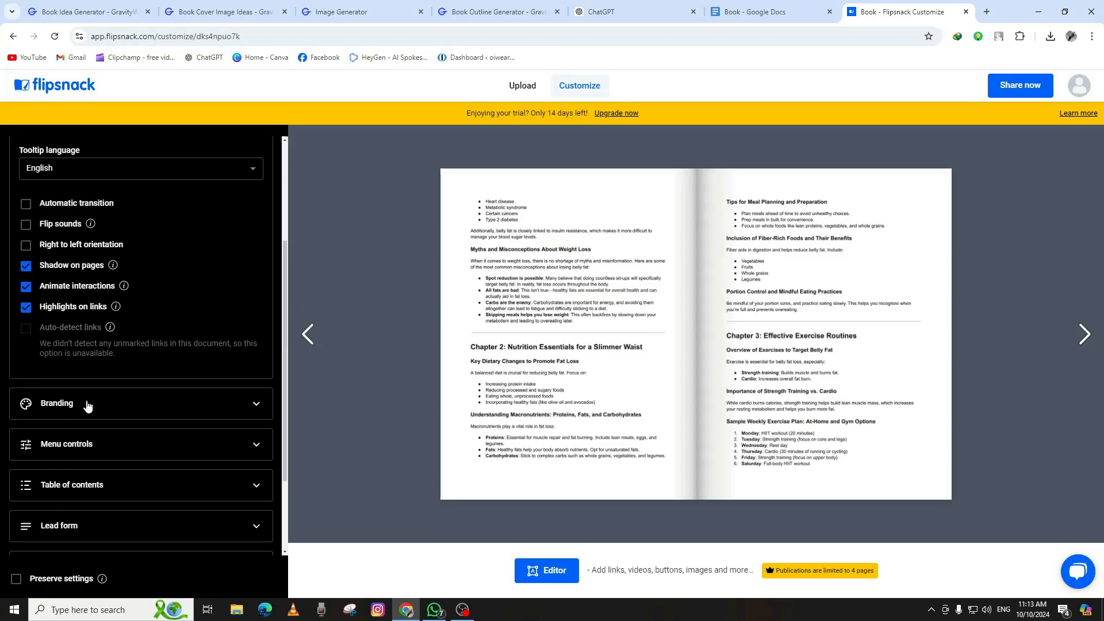
left_click(26, 223)
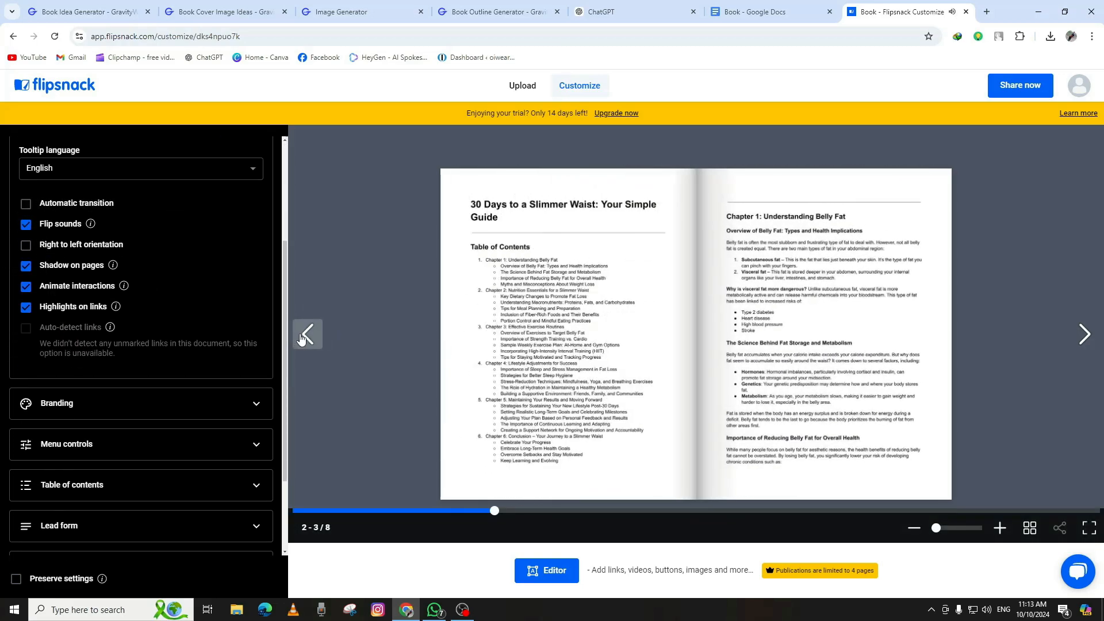
left_click(307, 335)
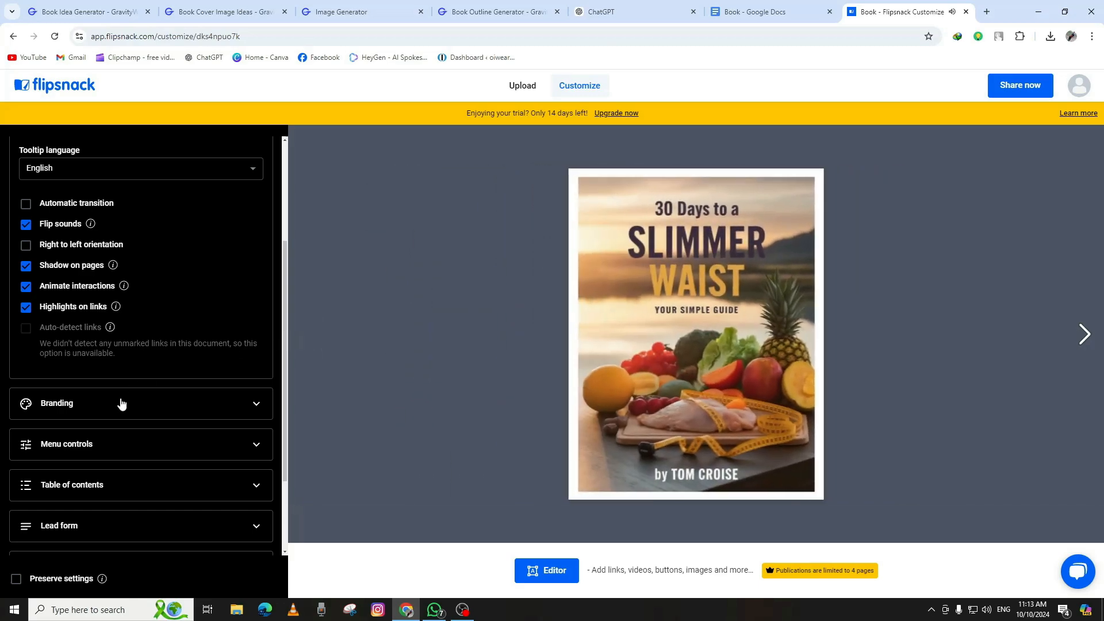
left_click(121, 403)
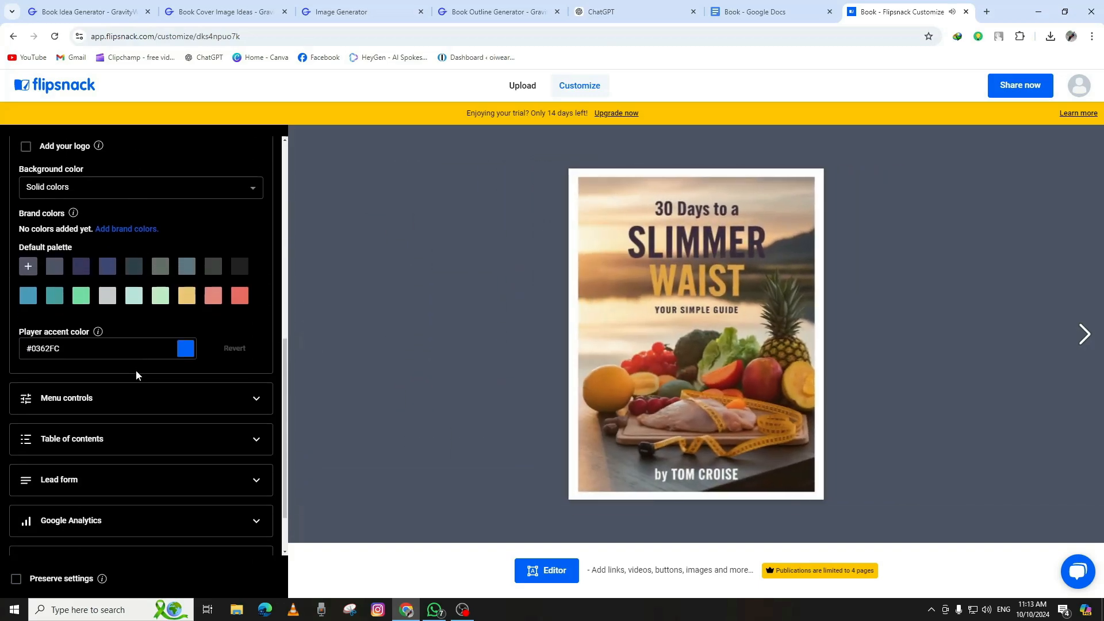
left_click(66, 398)
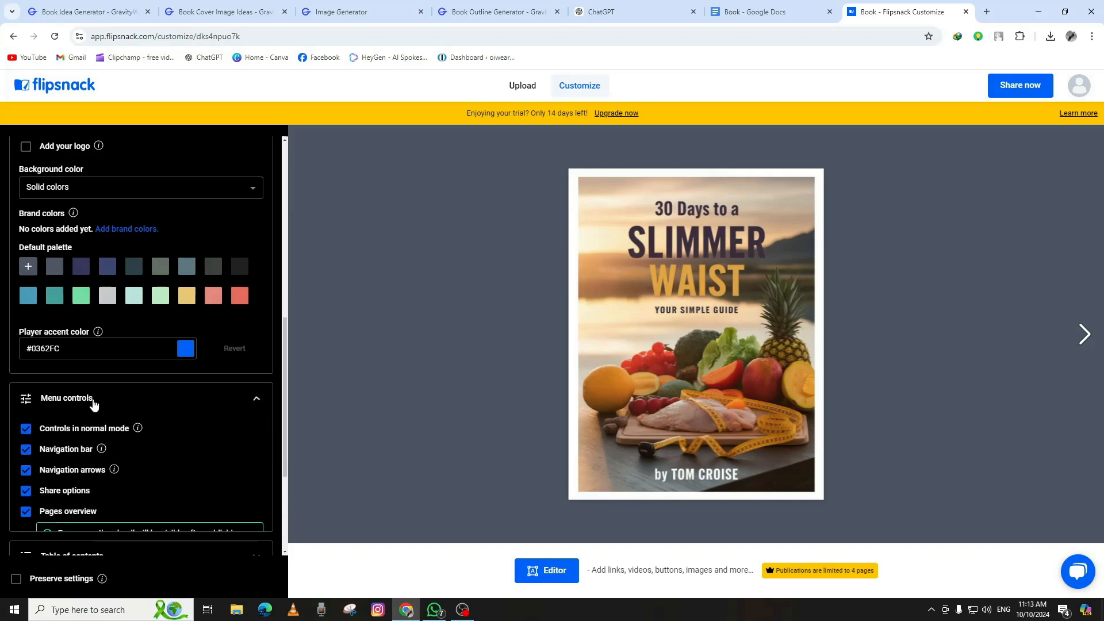
scroll("down", 3)
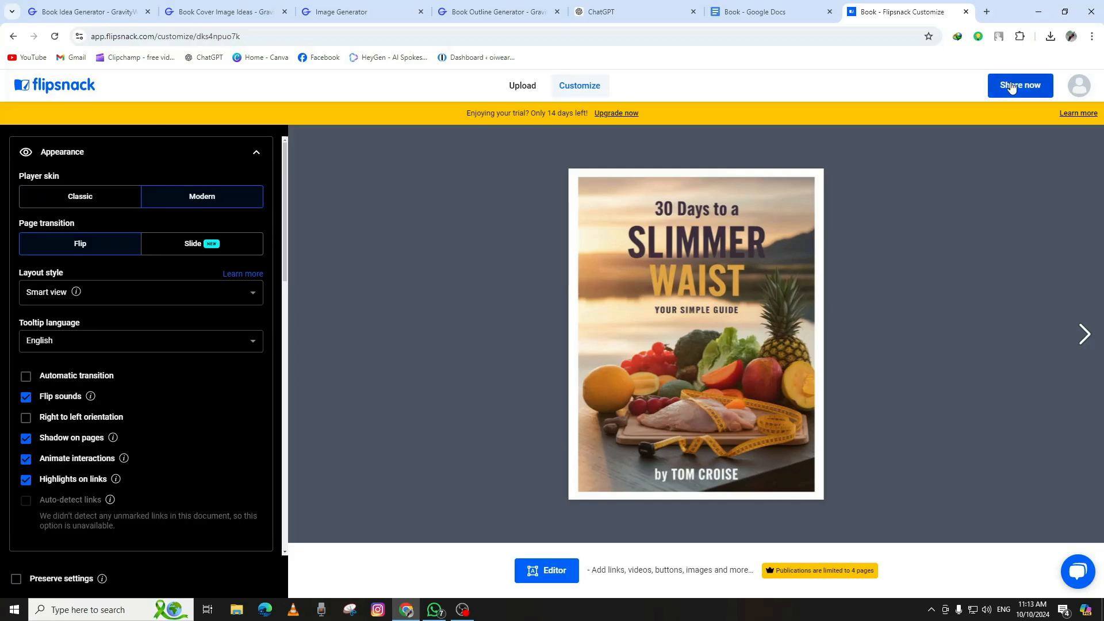
Step: Share and publish 'Book Get Slim' with Public visibility
left_click(1019, 85)
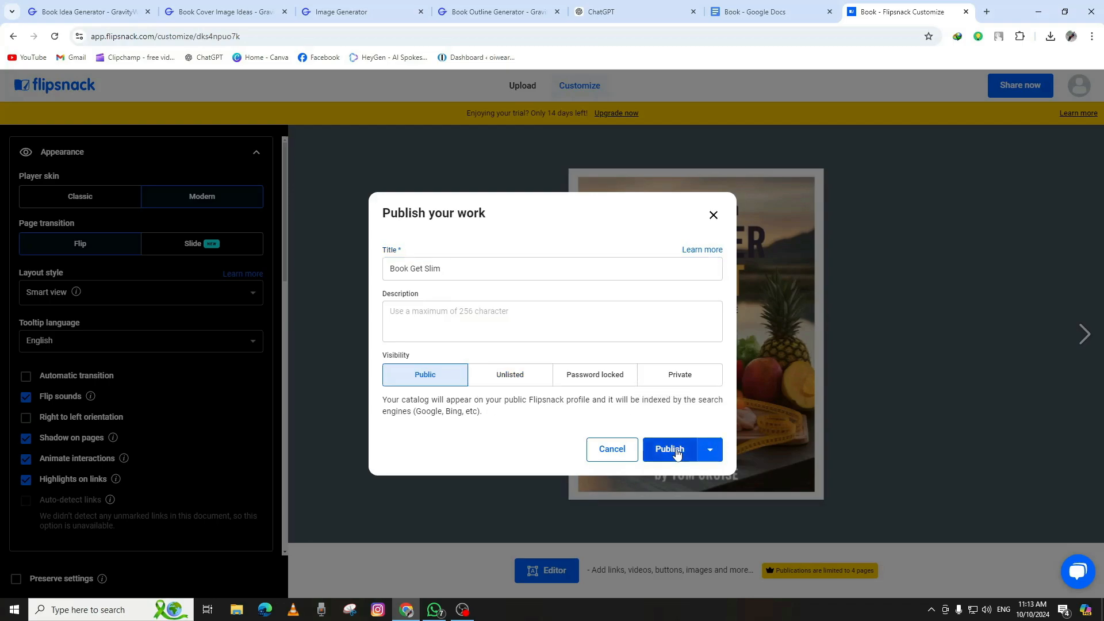
left_click(668, 449)
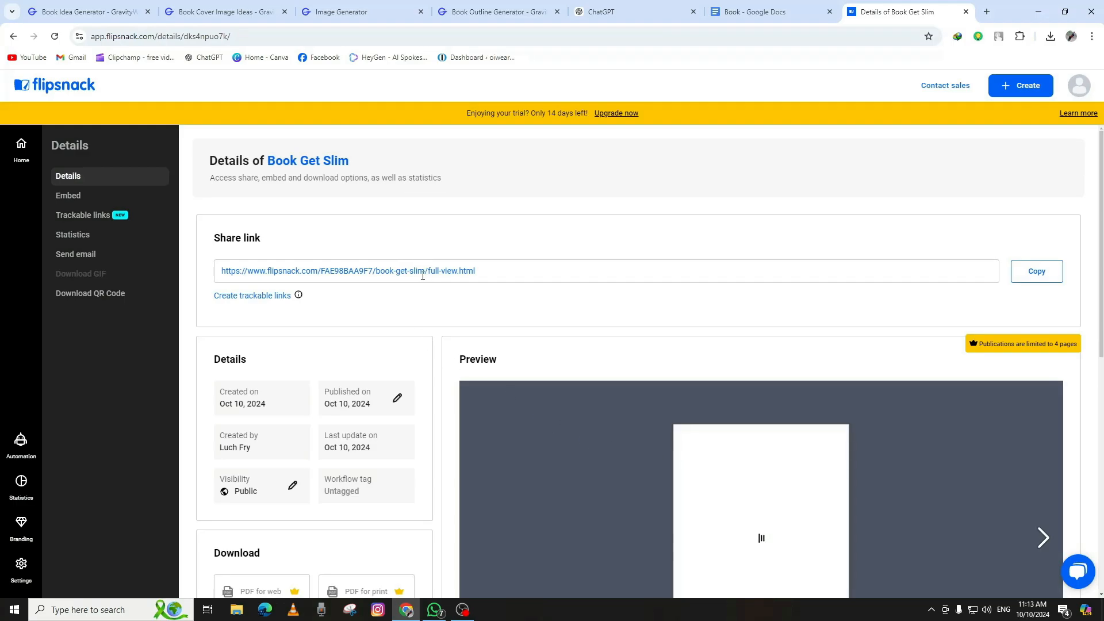
Step: Open the live 'Book Get Slim' flipbook and turn to the contents and Chapter 1 spread
scroll("down", 3)
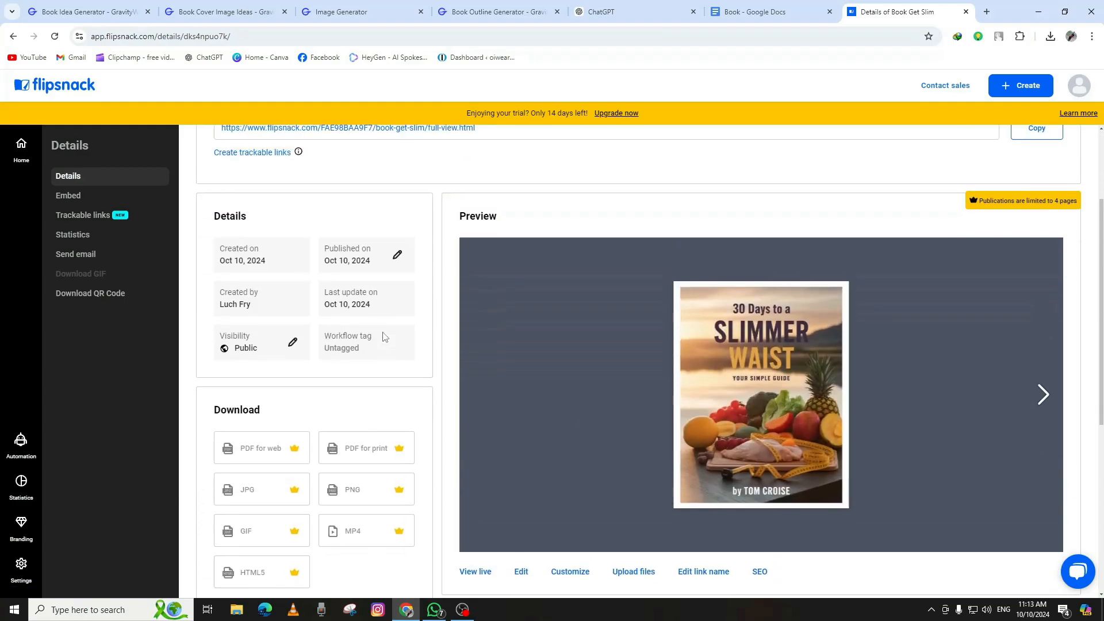
left_click(986, 11)
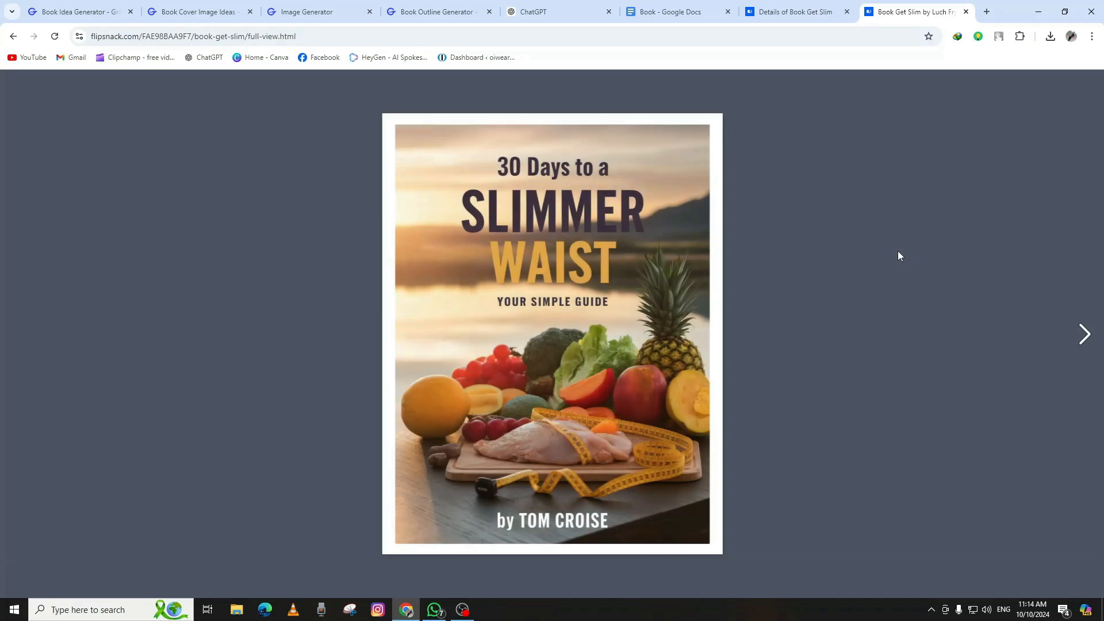
left_click(1083, 333)
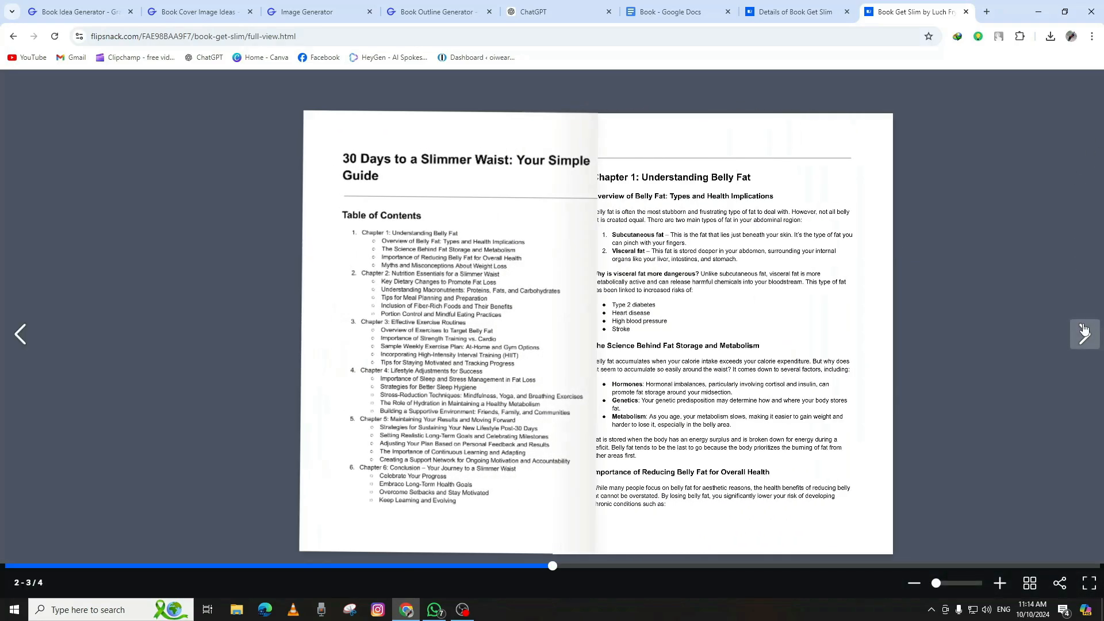